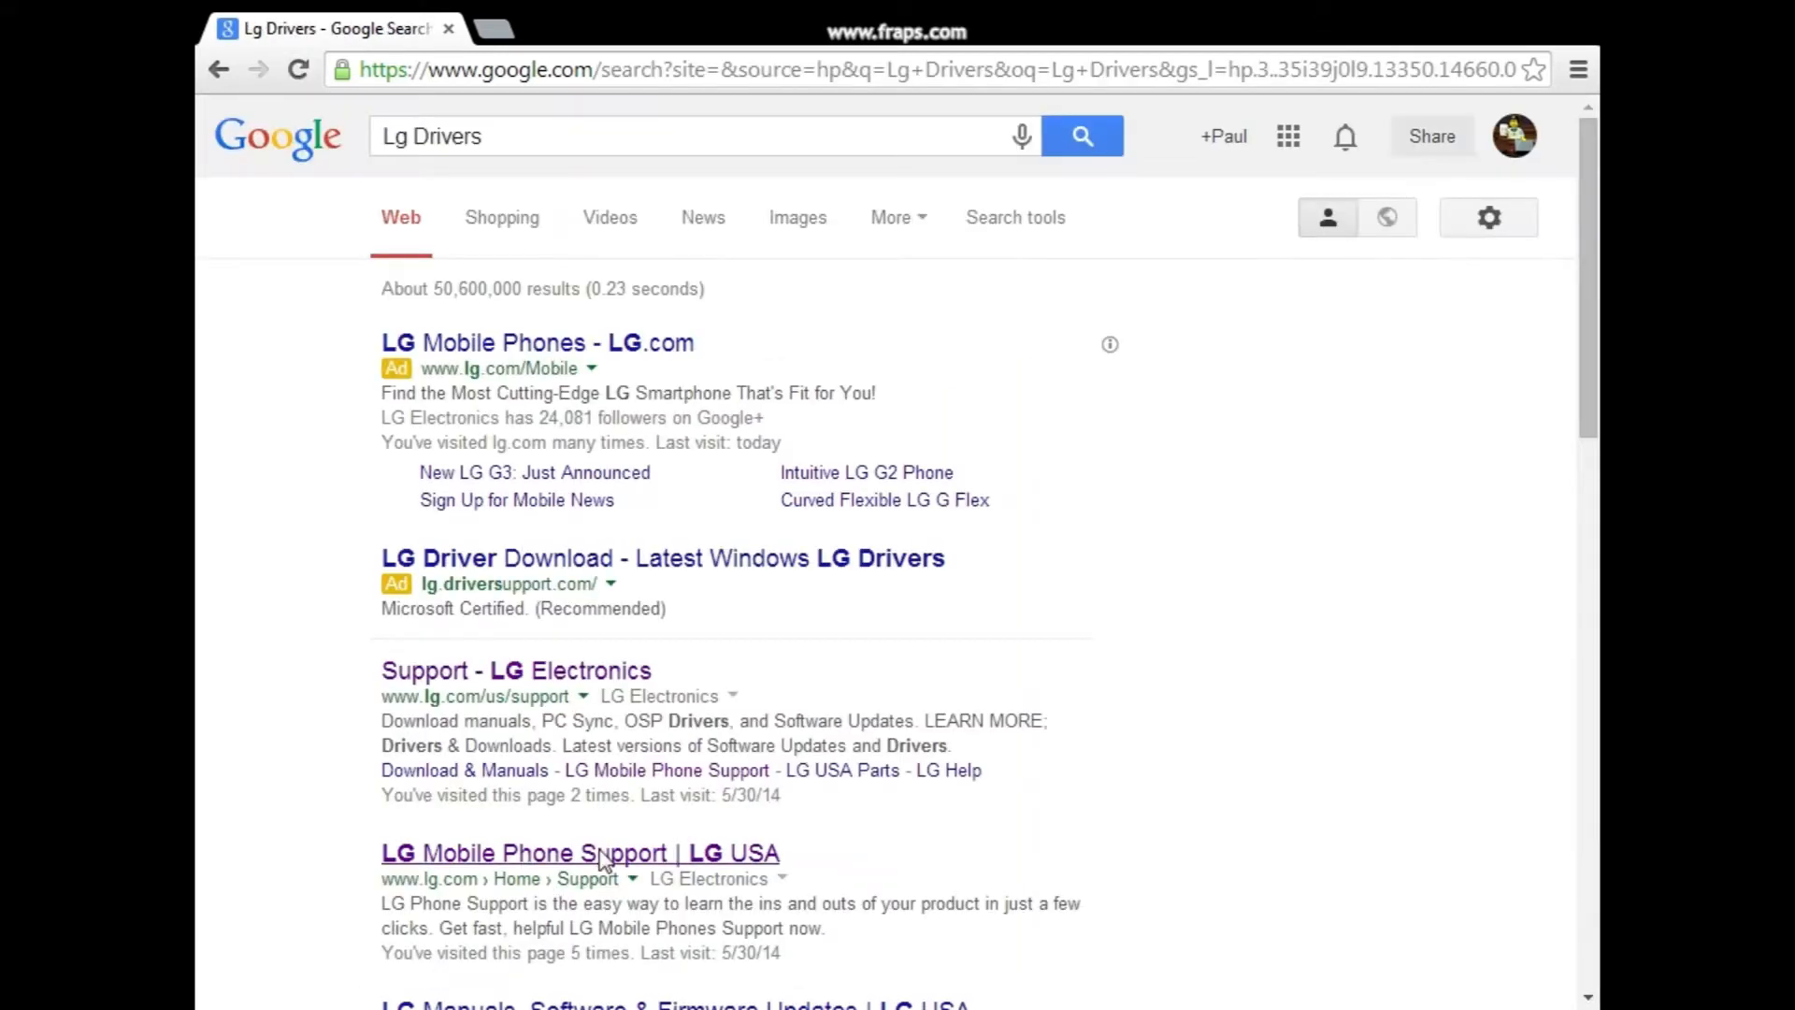
# Navigate LG Mobile Support to Mobile > Cell Phones > Virgin Mobile Phones
pyautogui.click(579, 852)
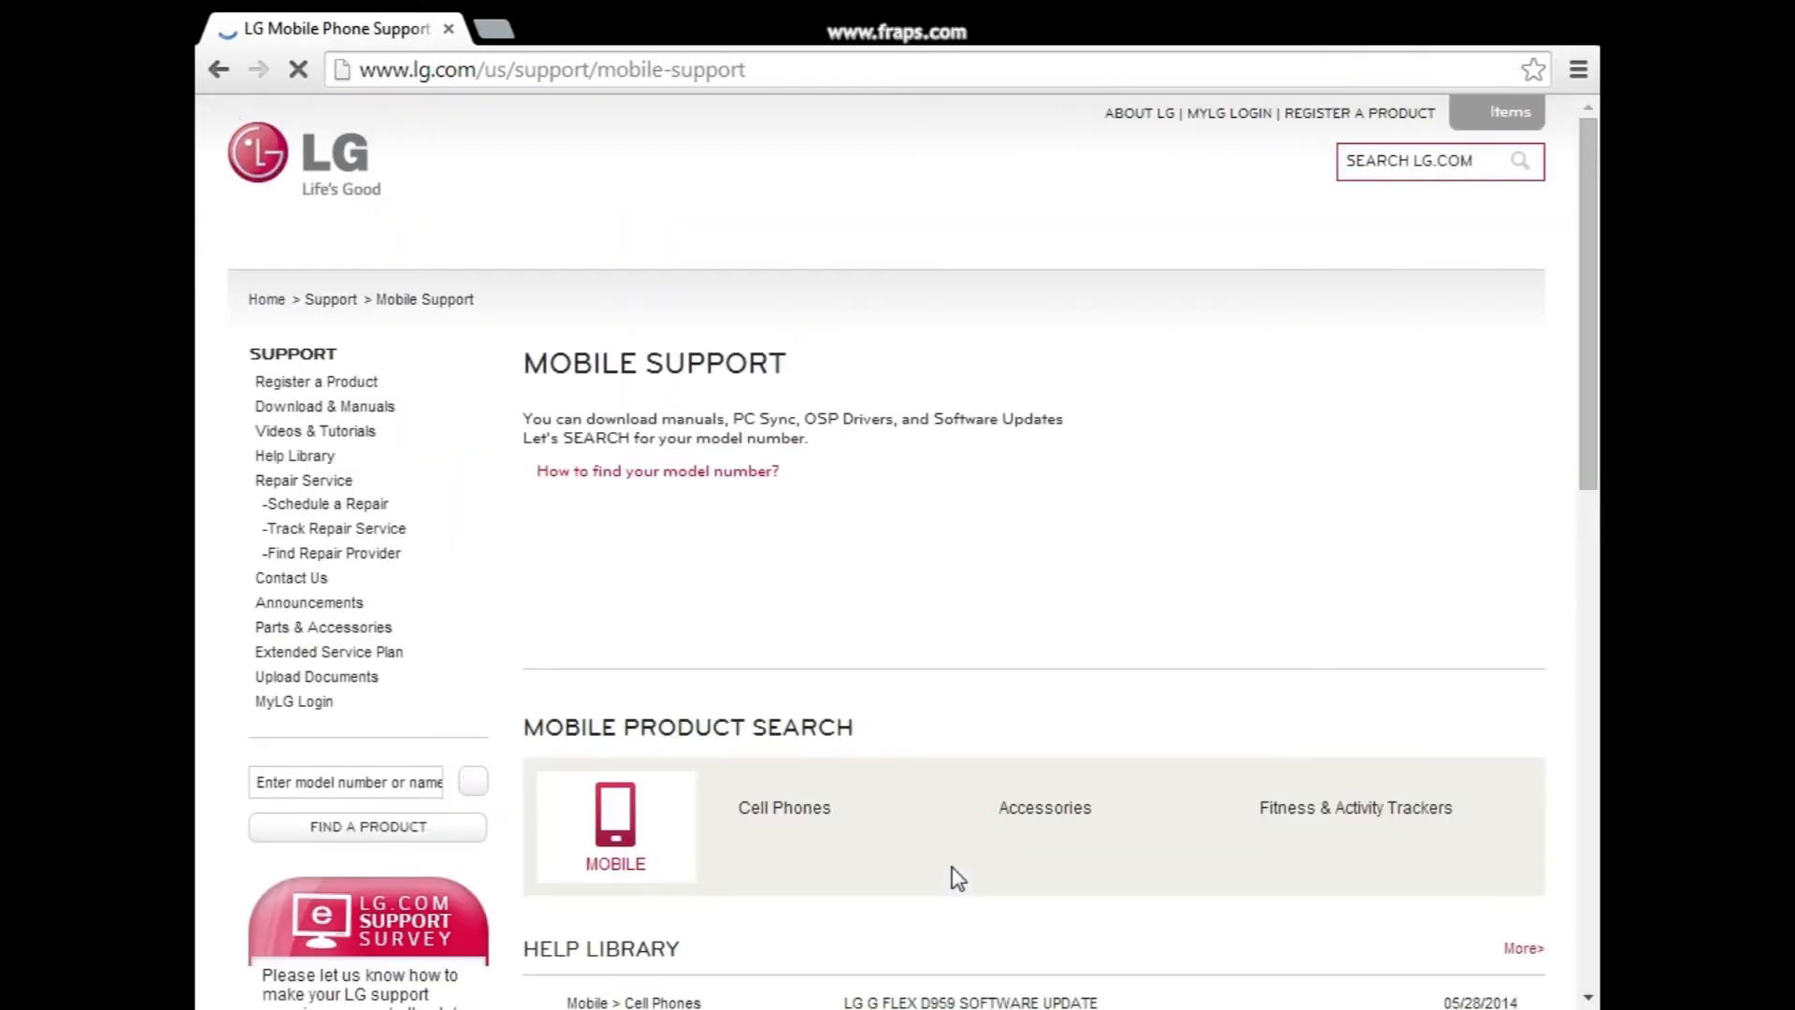
pyautogui.click(615, 824)
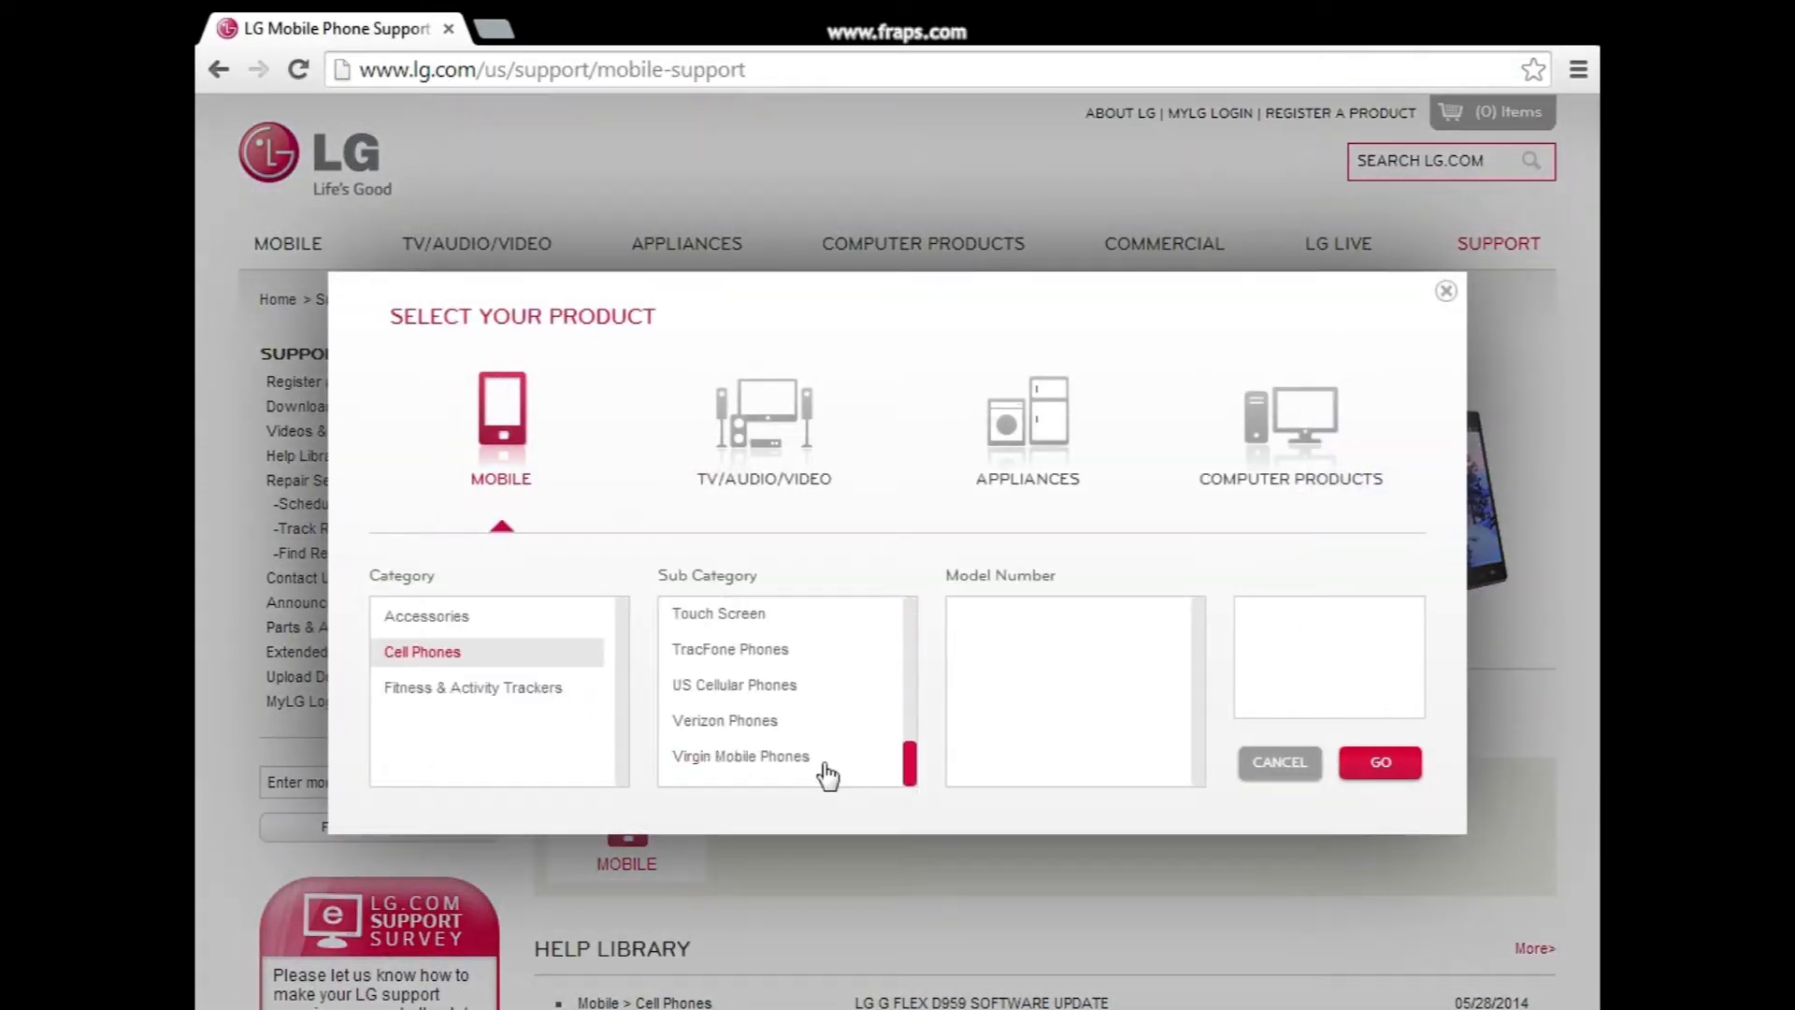
pyautogui.click(740, 755)
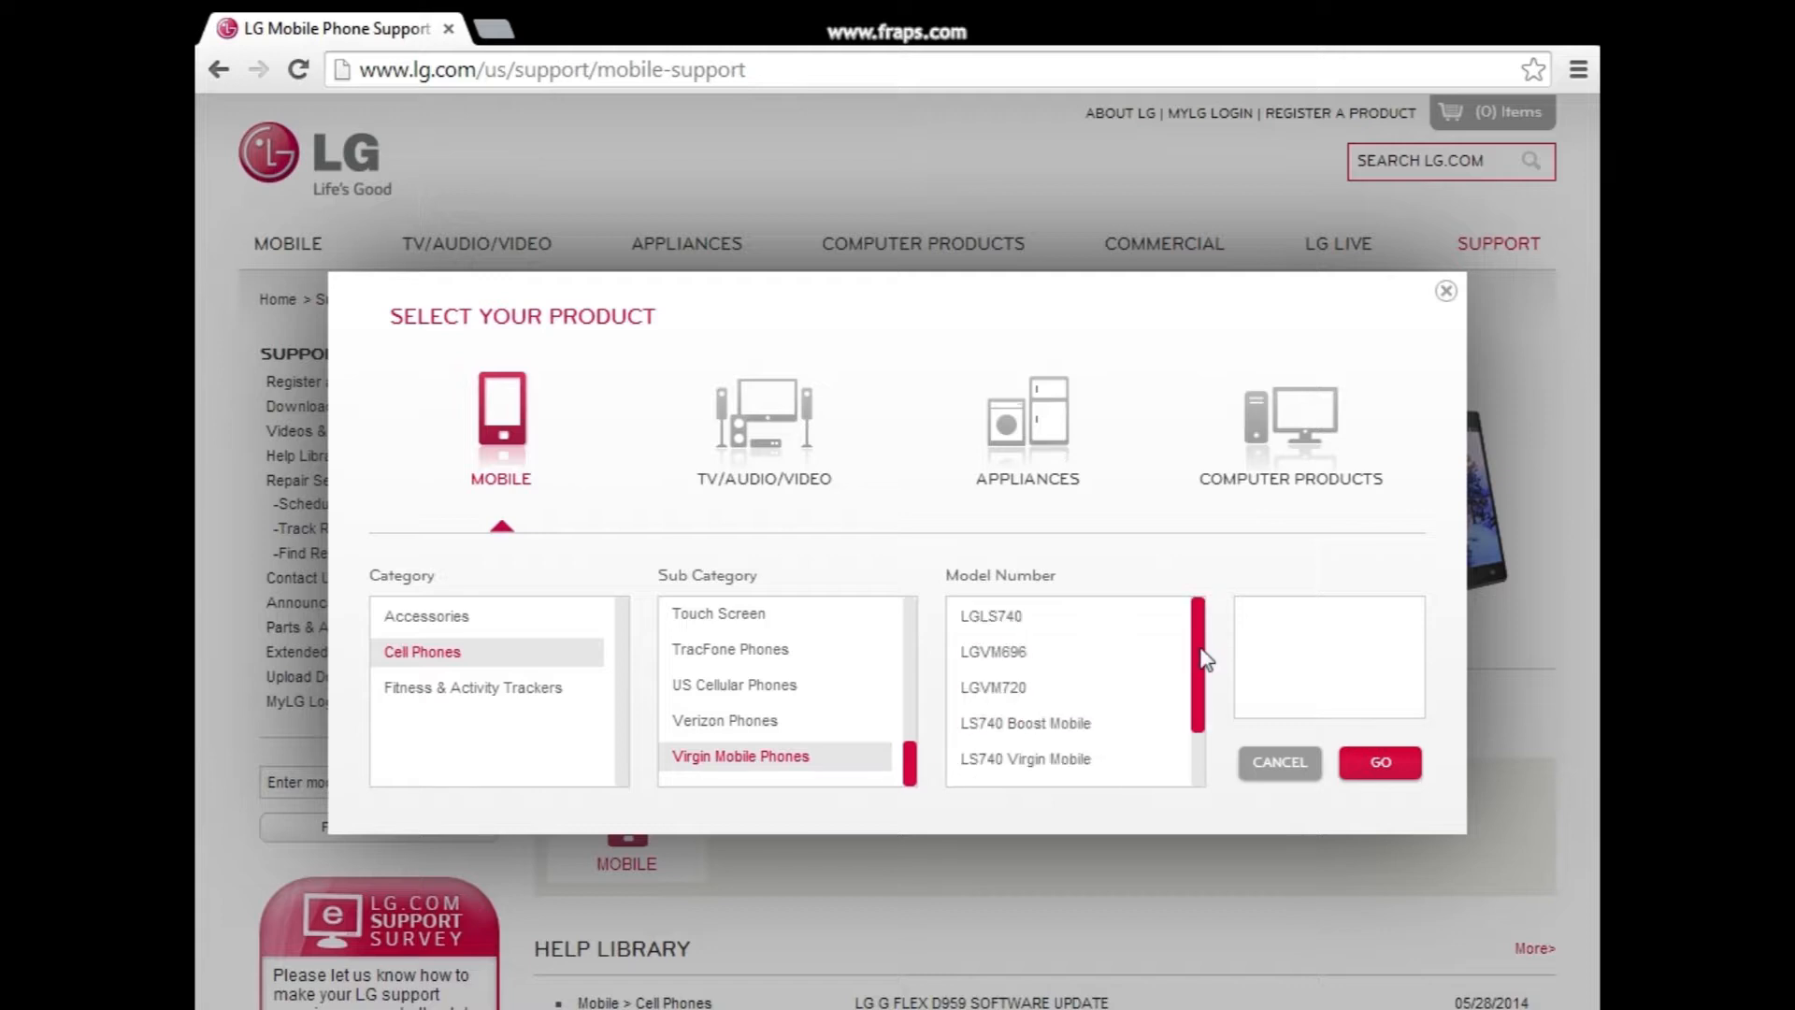
pyautogui.scroll(-3)
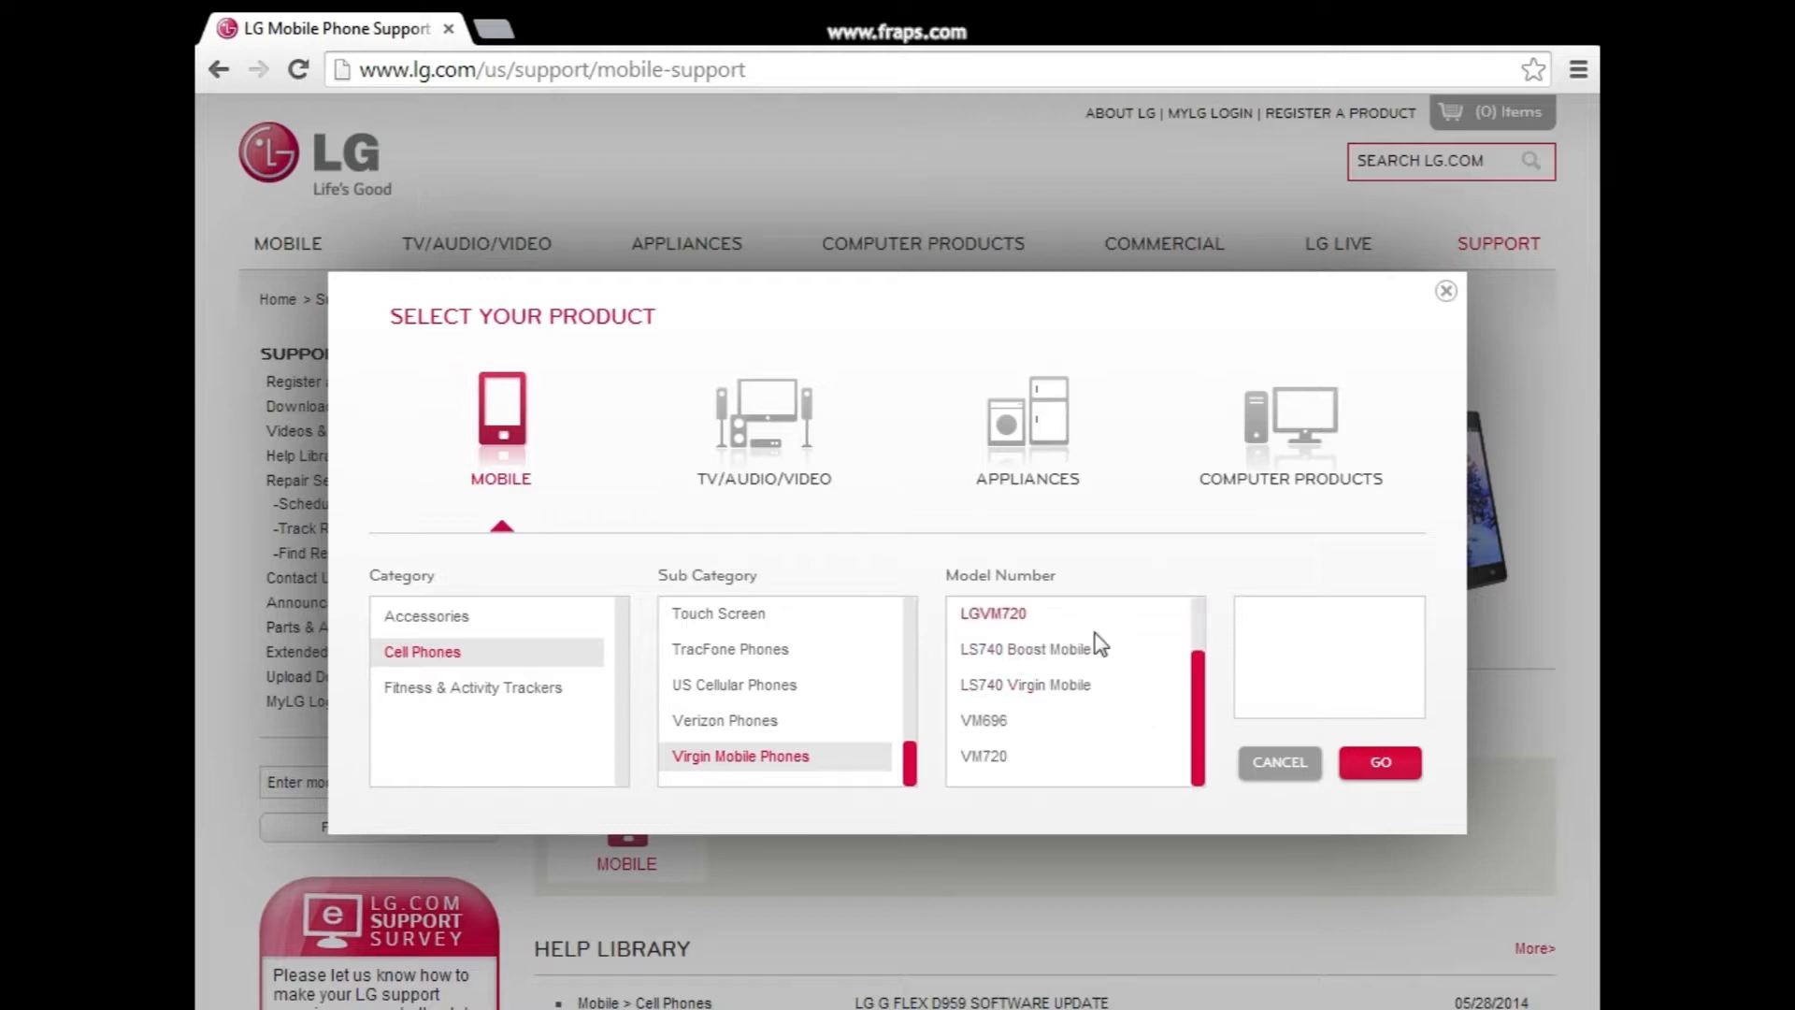
# Reach the LGVM720 support page and its Software Update & Drivers section
pyautogui.click(991, 614)
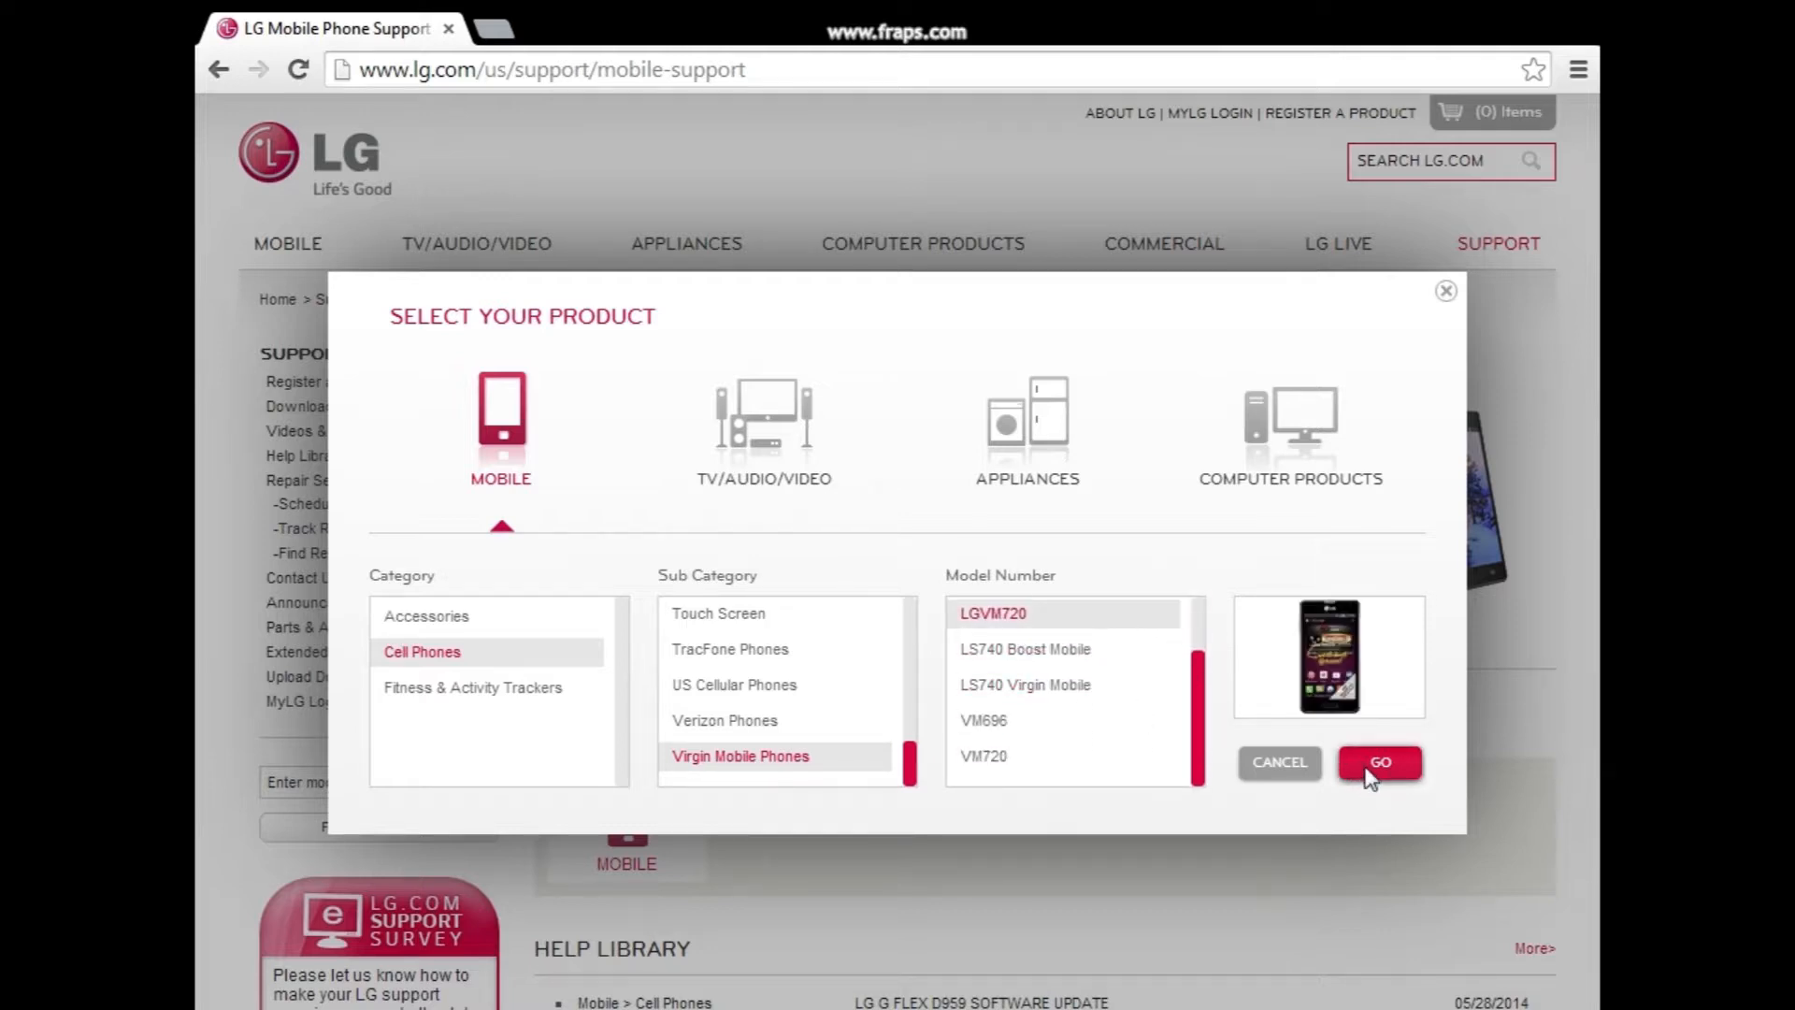
pyautogui.click(1380, 763)
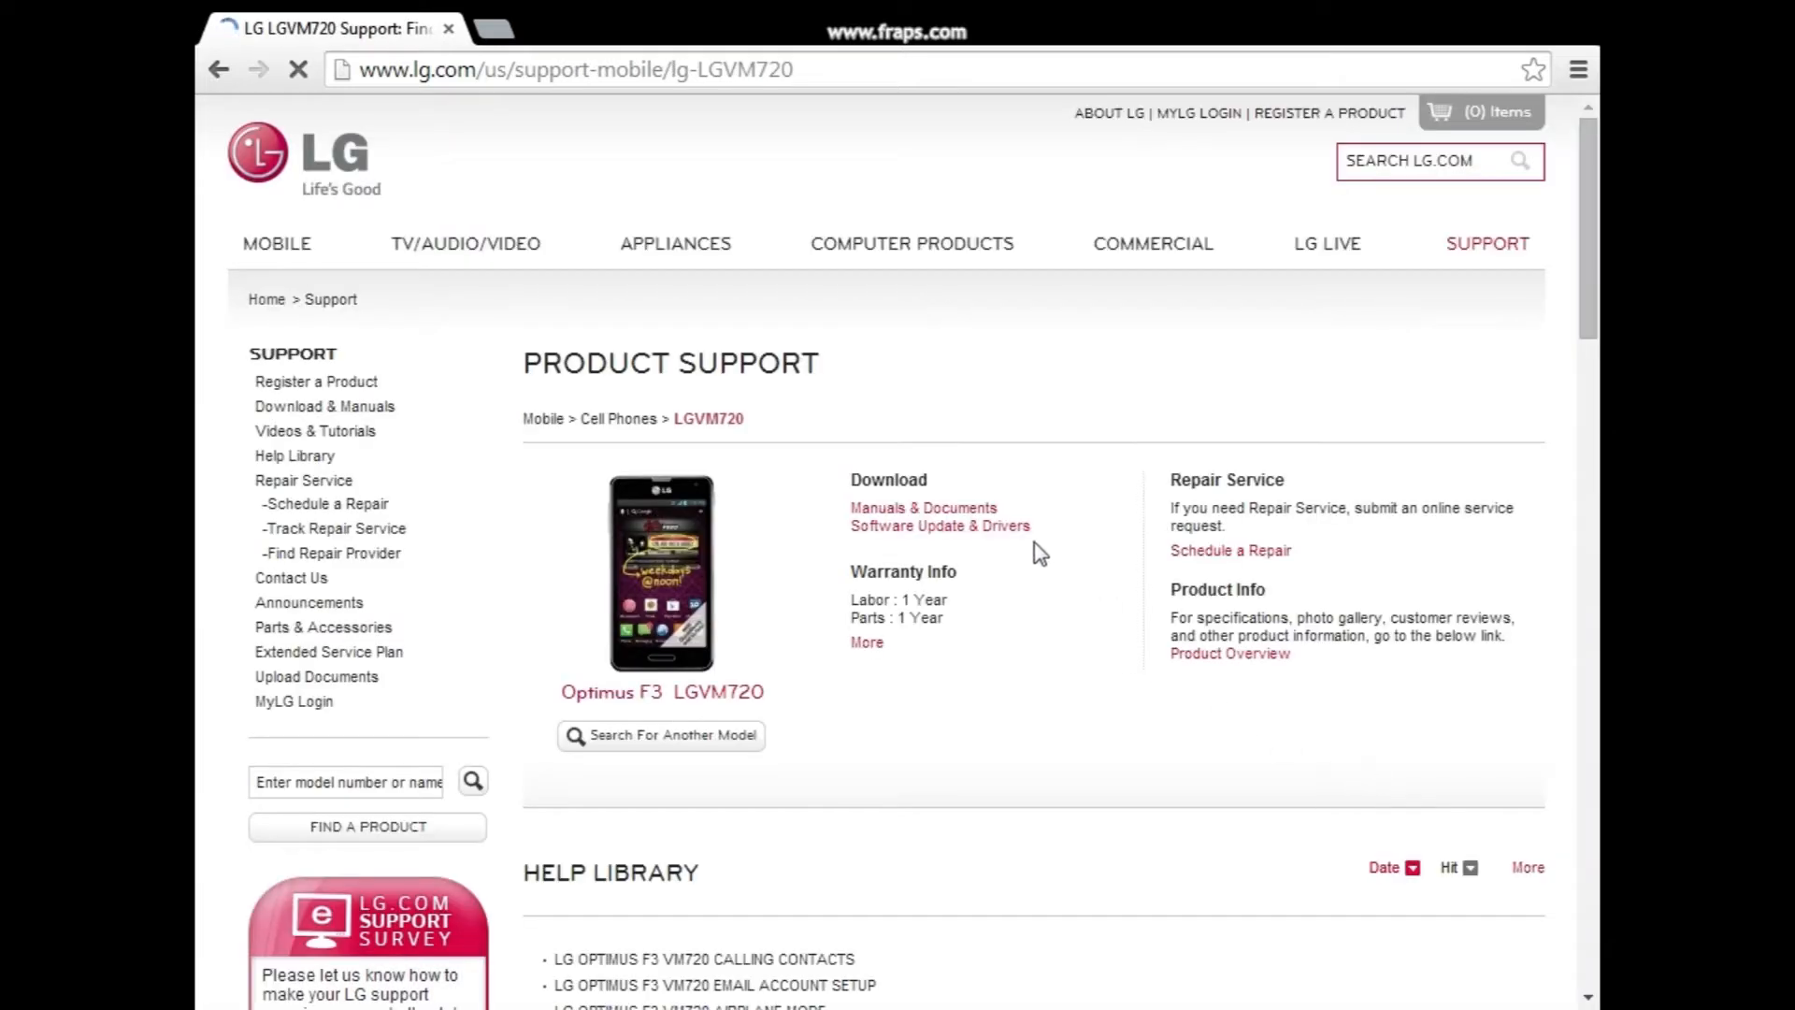
pyautogui.click(754, 298)
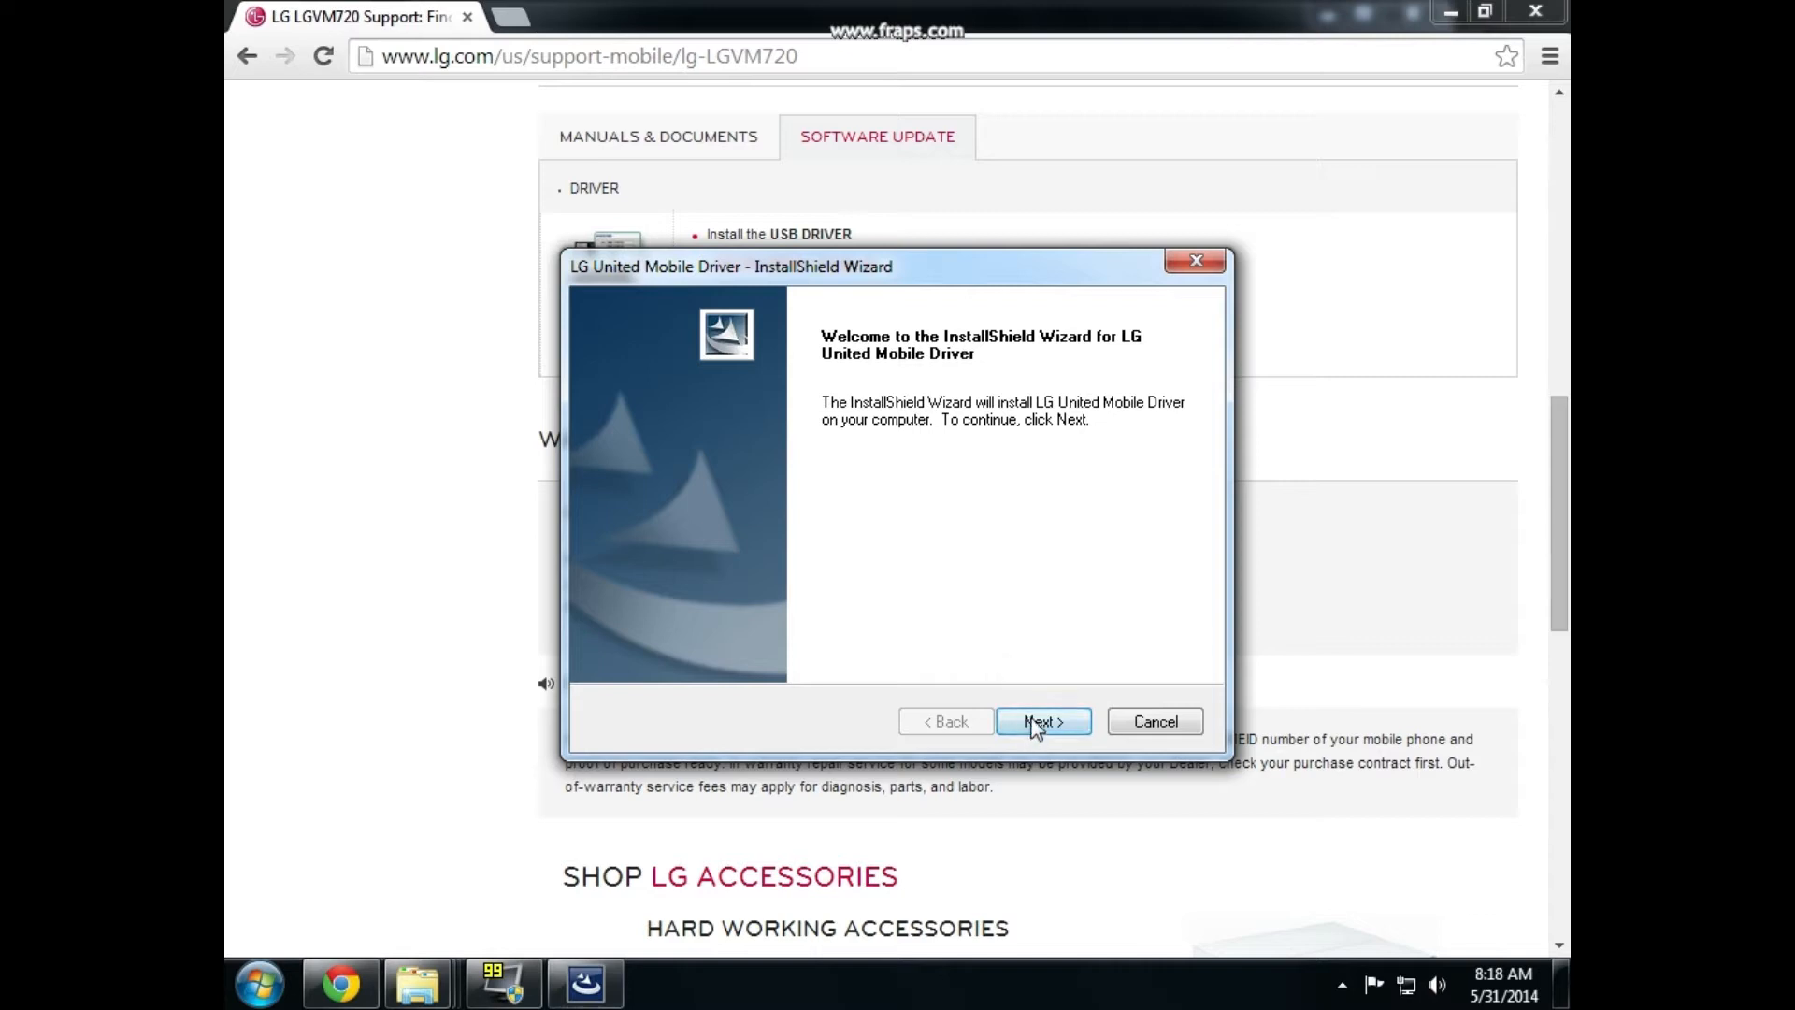
# Proceed past the LG United Mobile Driver installer's welcome screen
pyautogui.click(1034, 722)
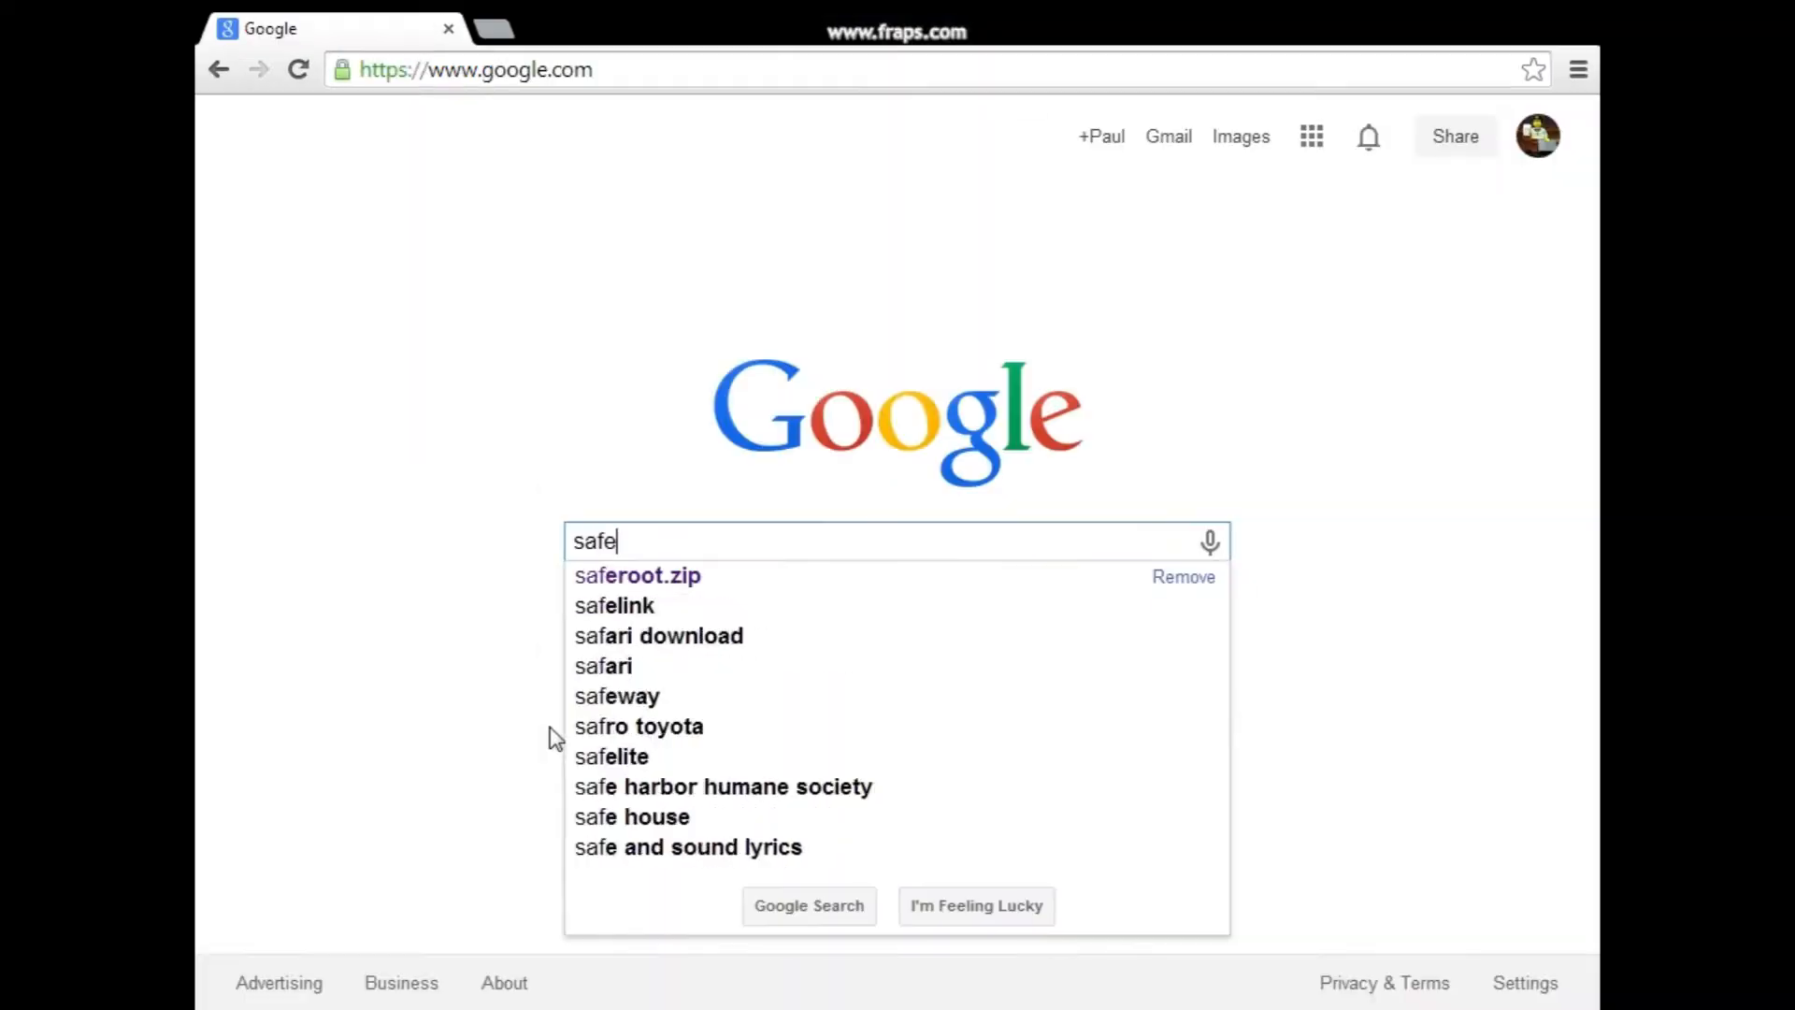
# Search saferoot.zip, reach the XDA Saferoot thread and download its attached saferoot.zip
pyautogui.click(637, 576)
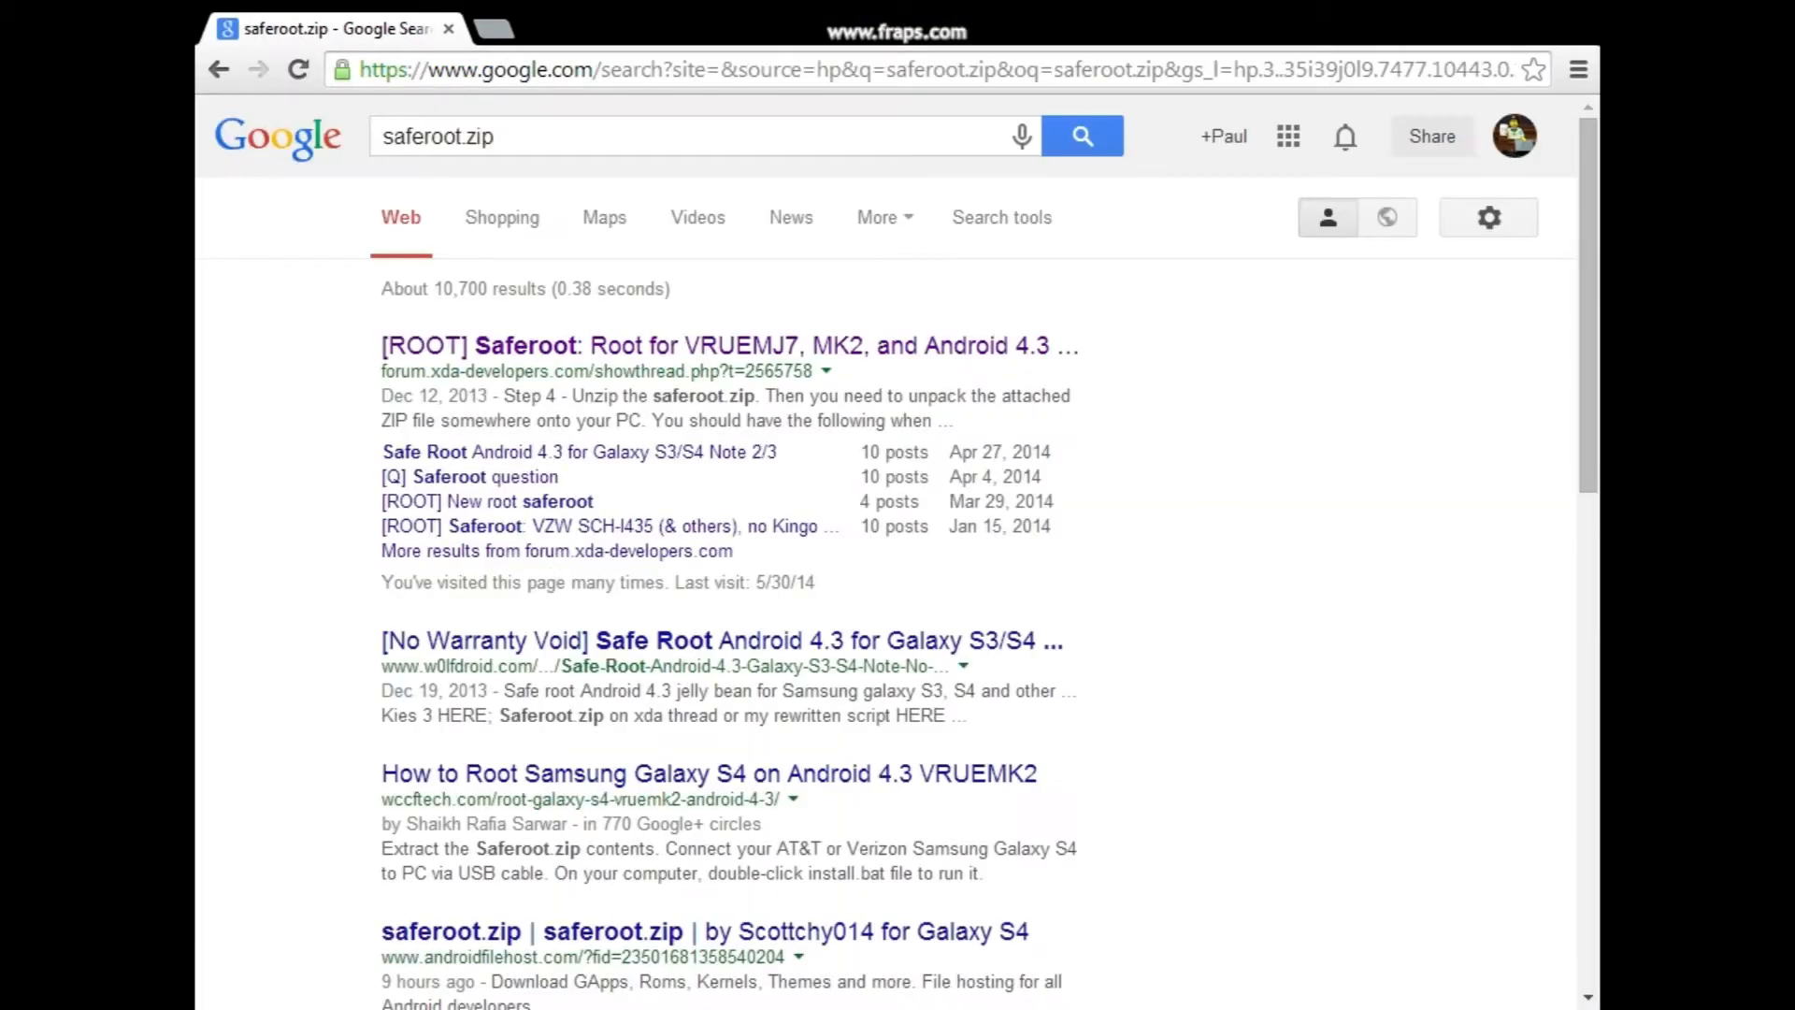
pyautogui.click(726, 344)
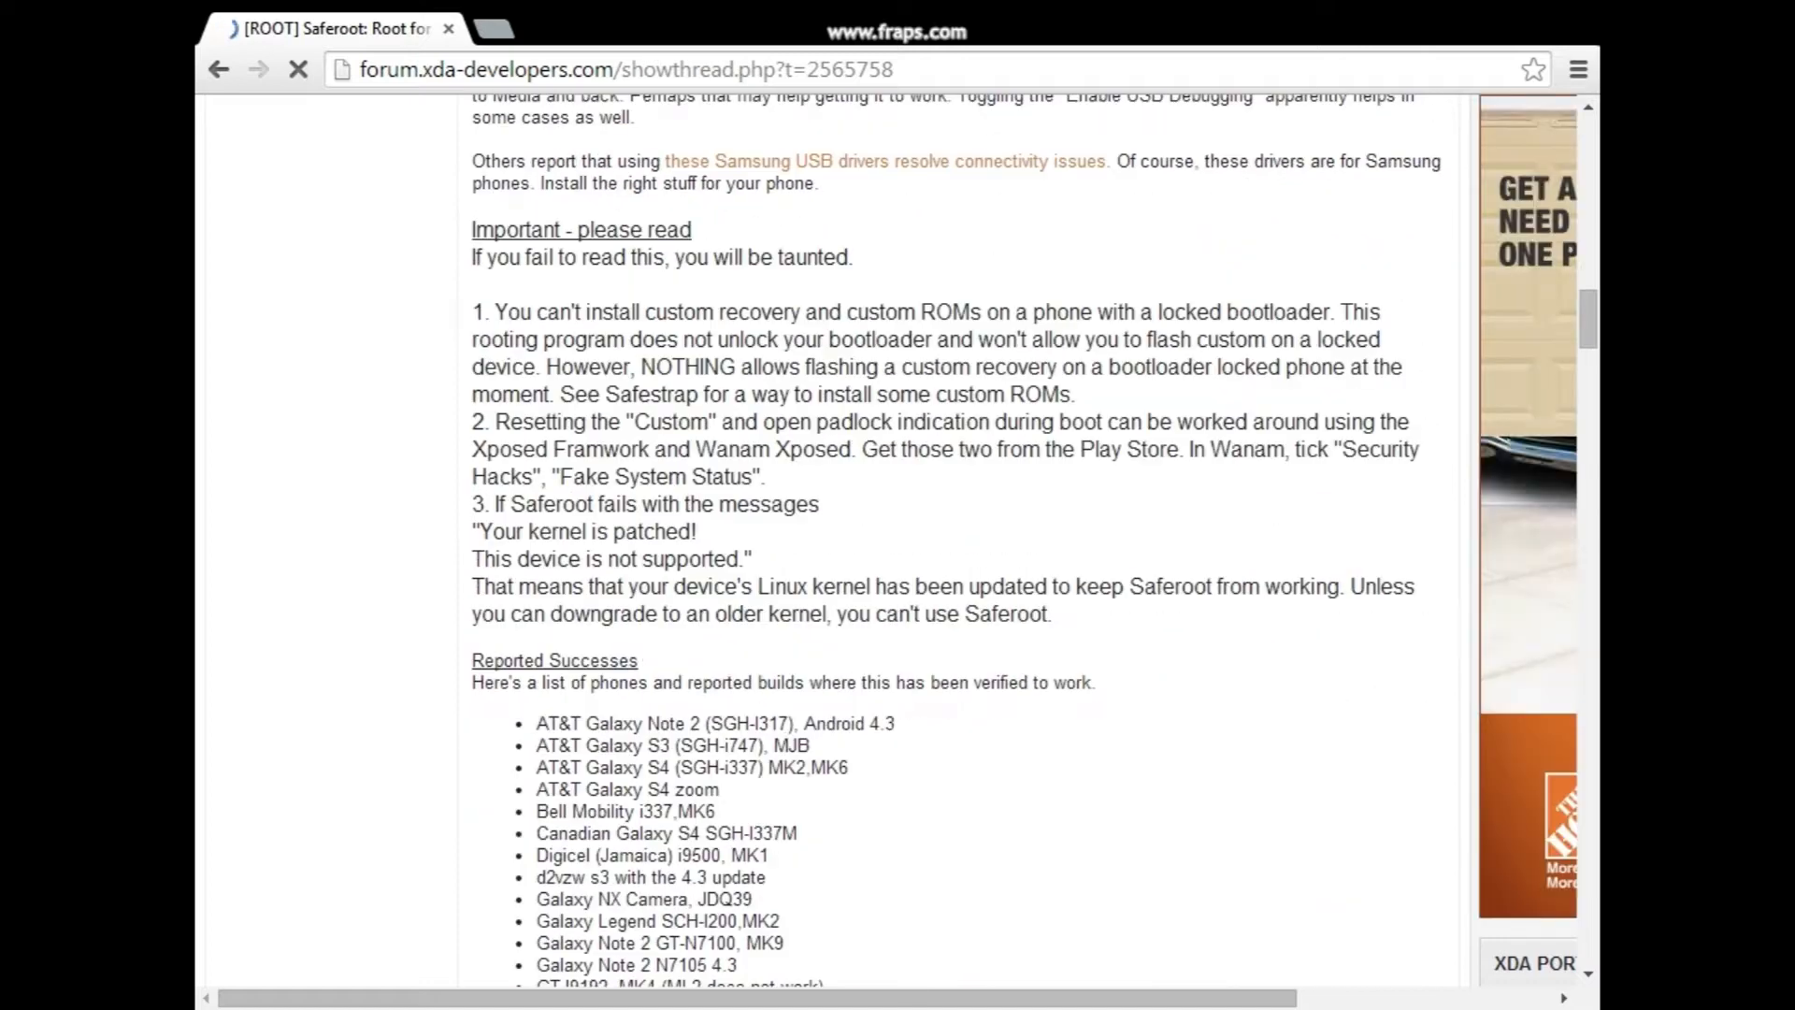
pyautogui.scroll(-3)
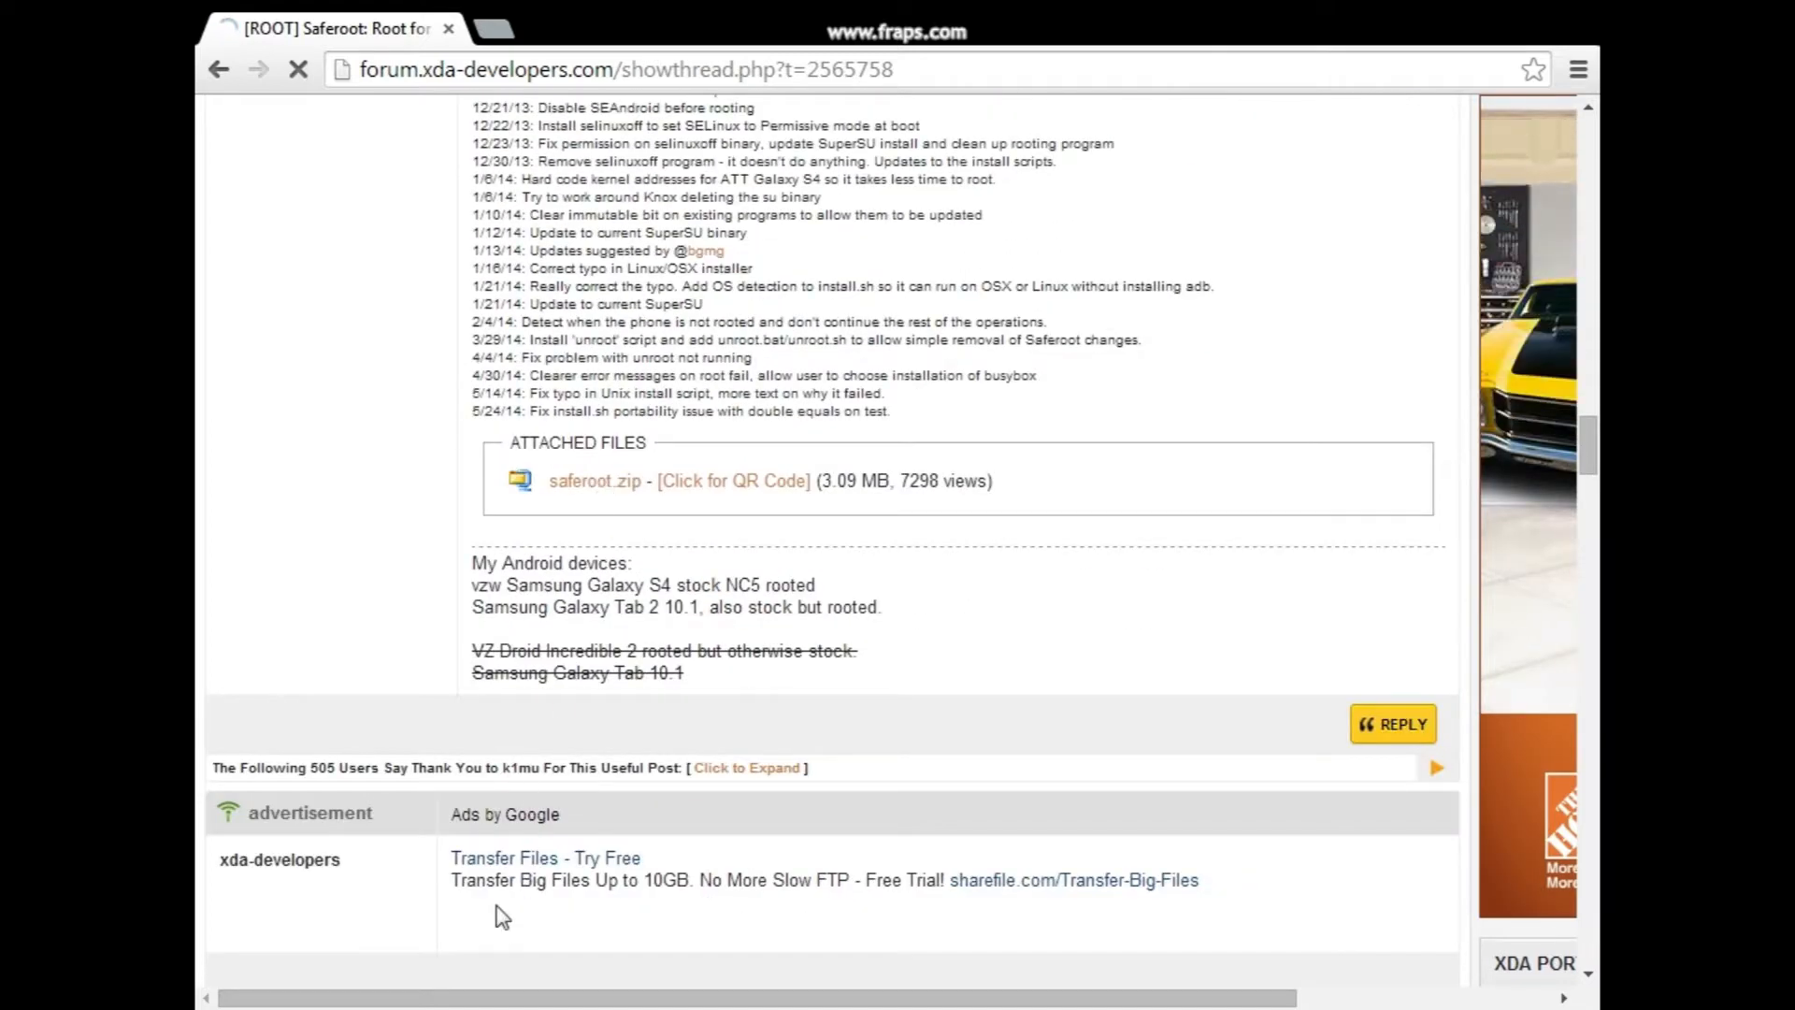
pyautogui.click(594, 481)
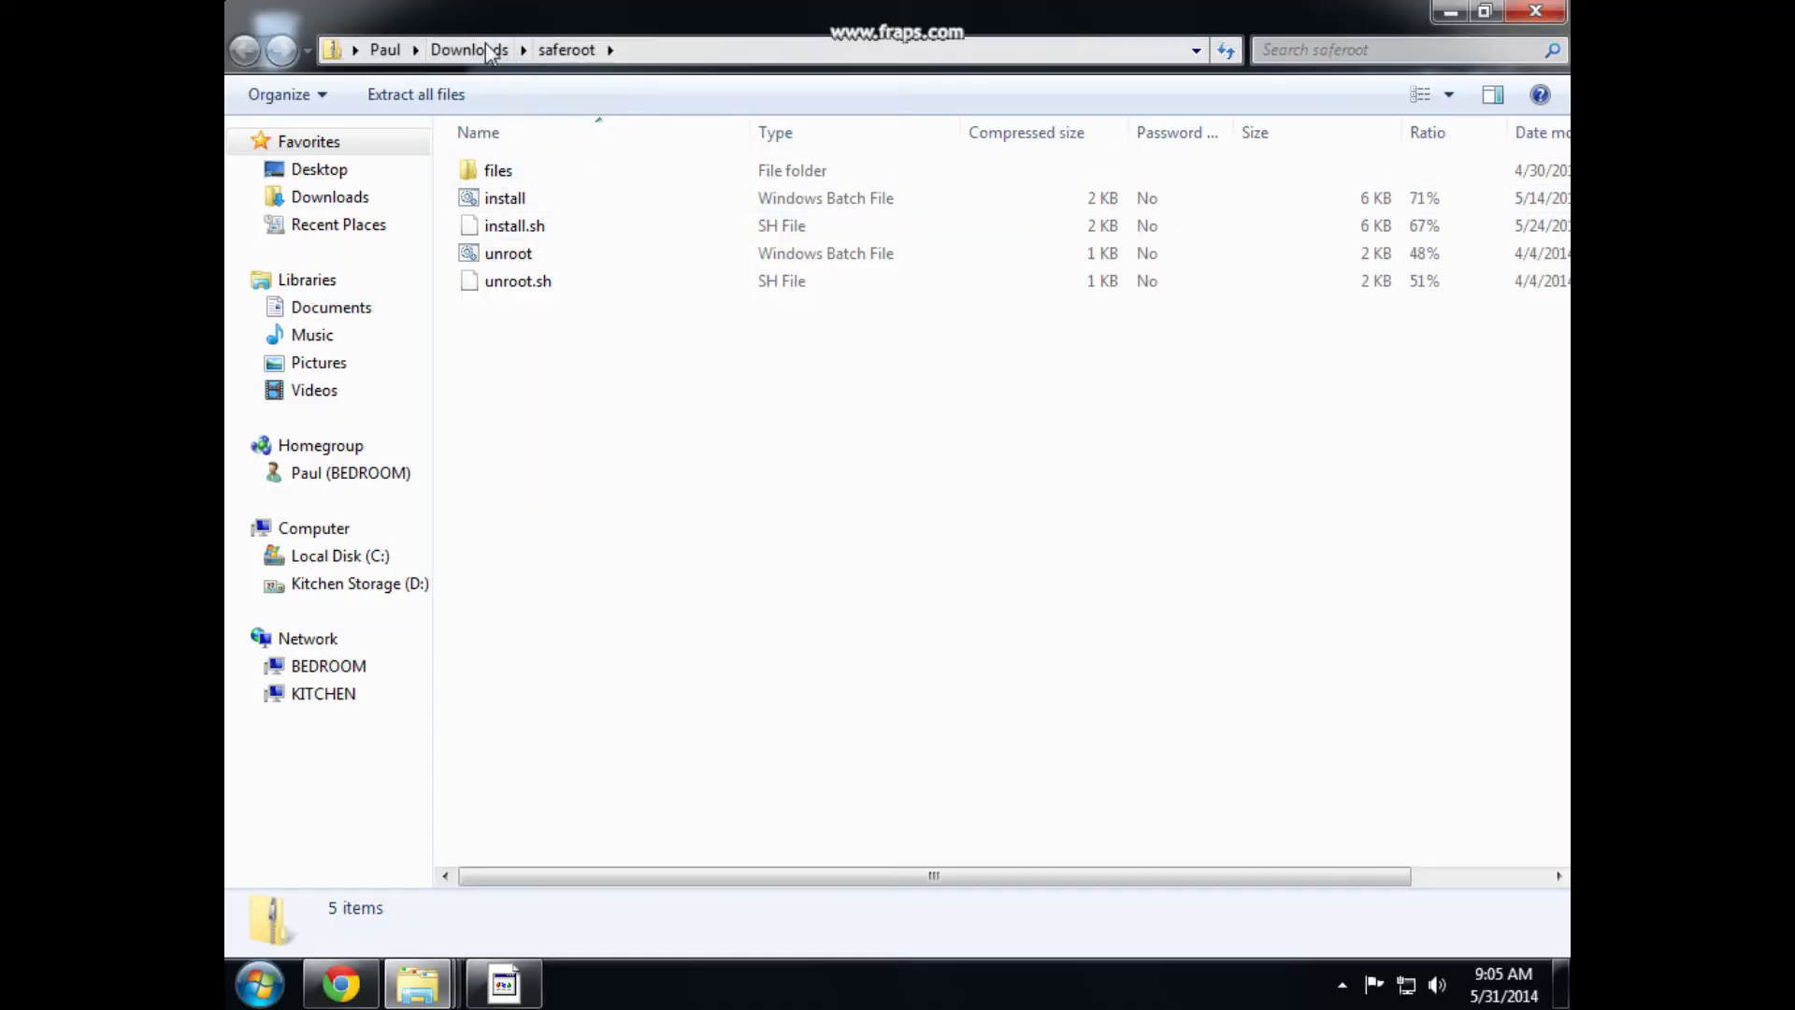
# Extract saferoot.zip from Downloads onto the Desktop
pyautogui.click(467, 48)
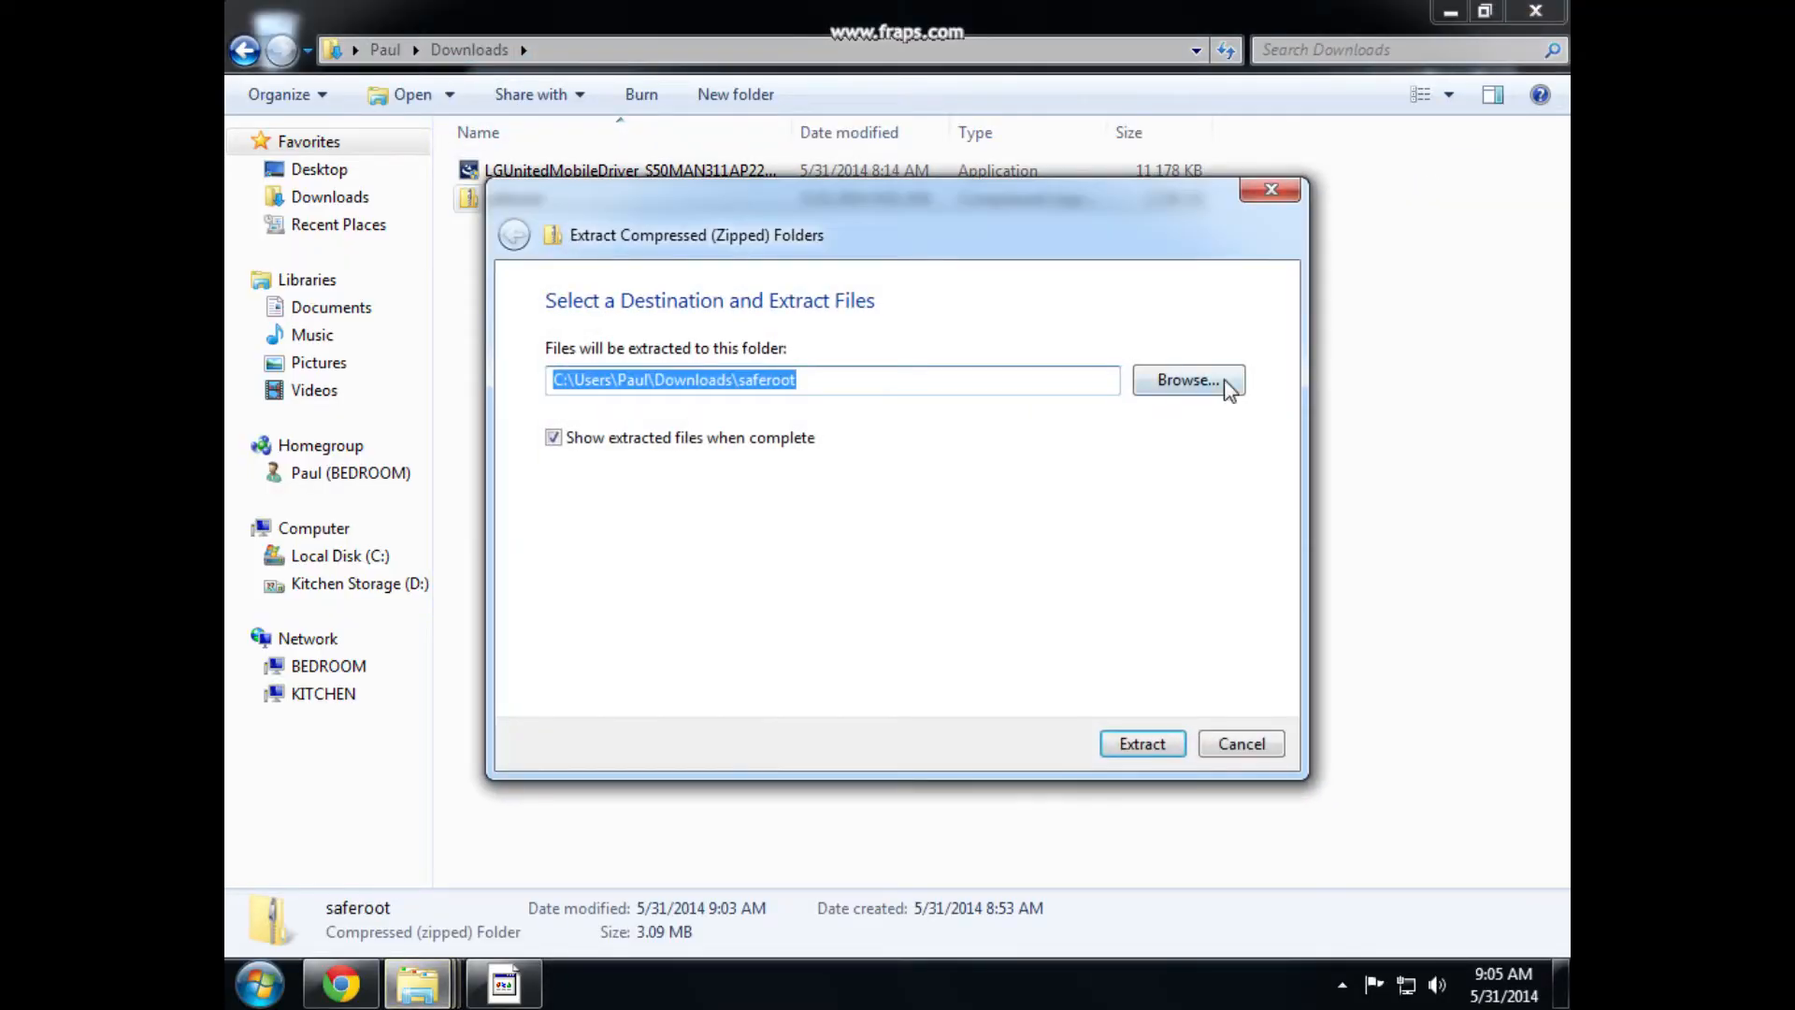
pyautogui.click(1188, 379)
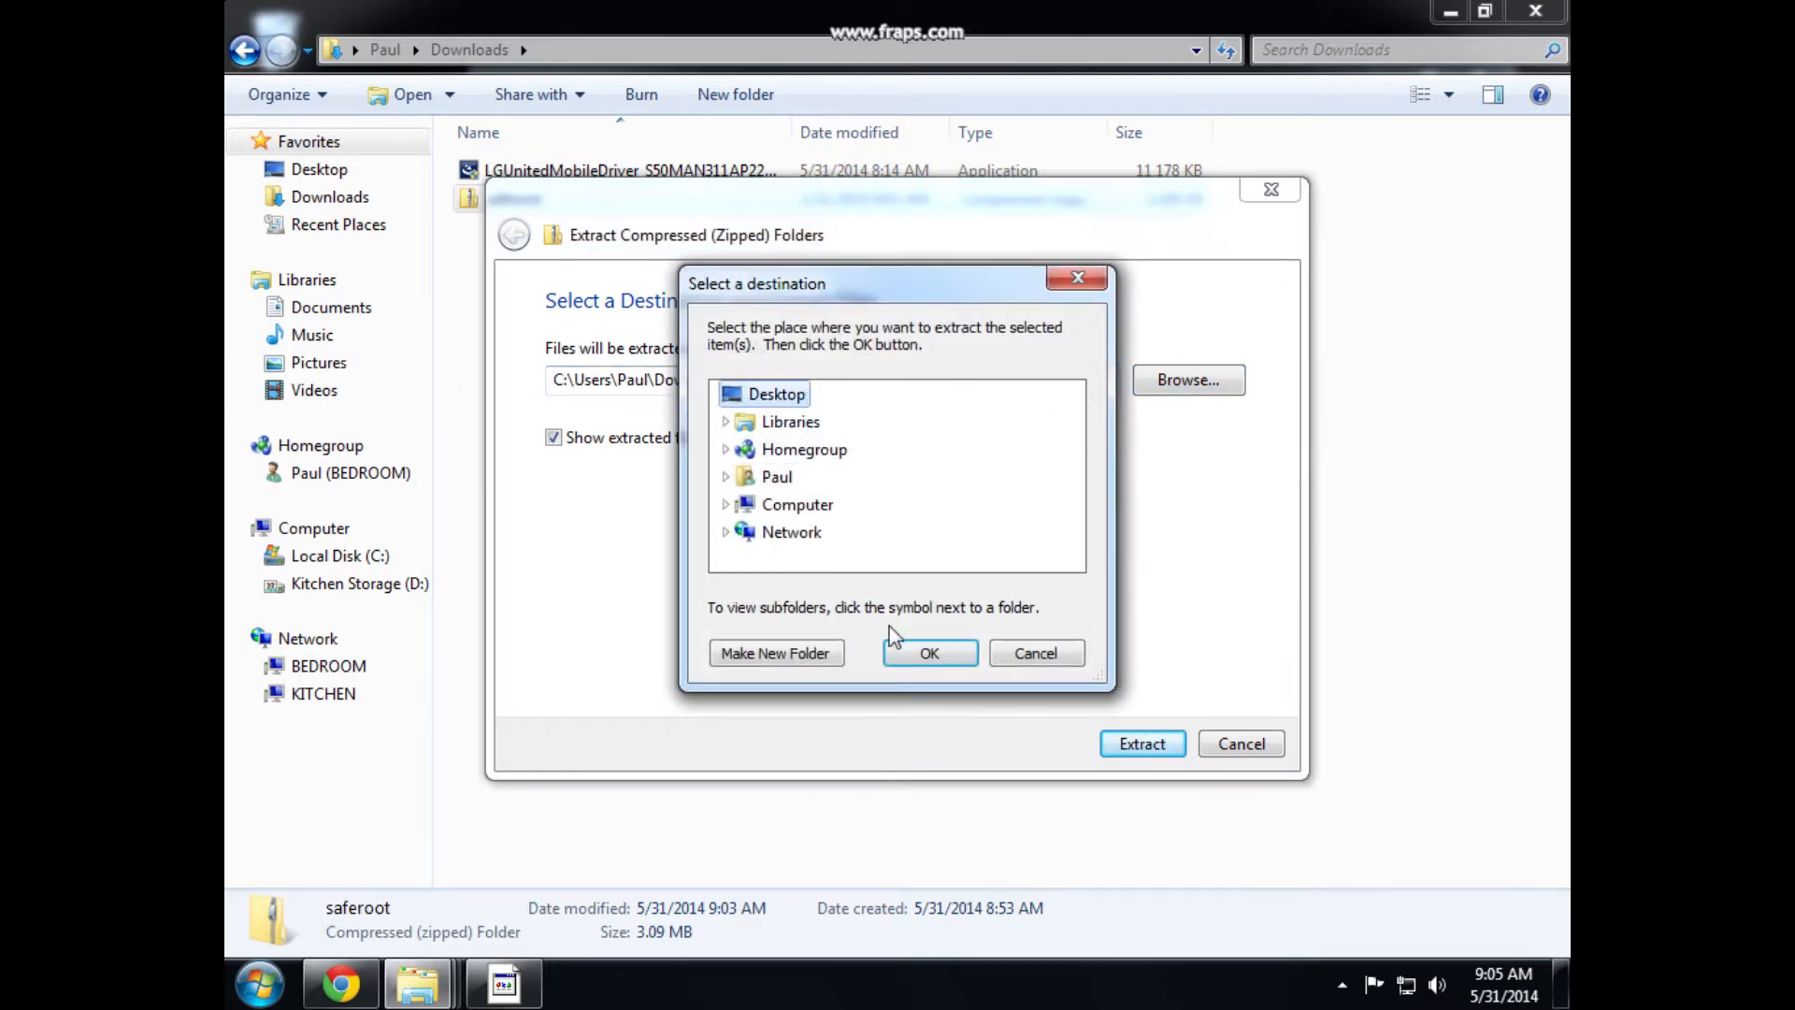
pyautogui.click(930, 652)
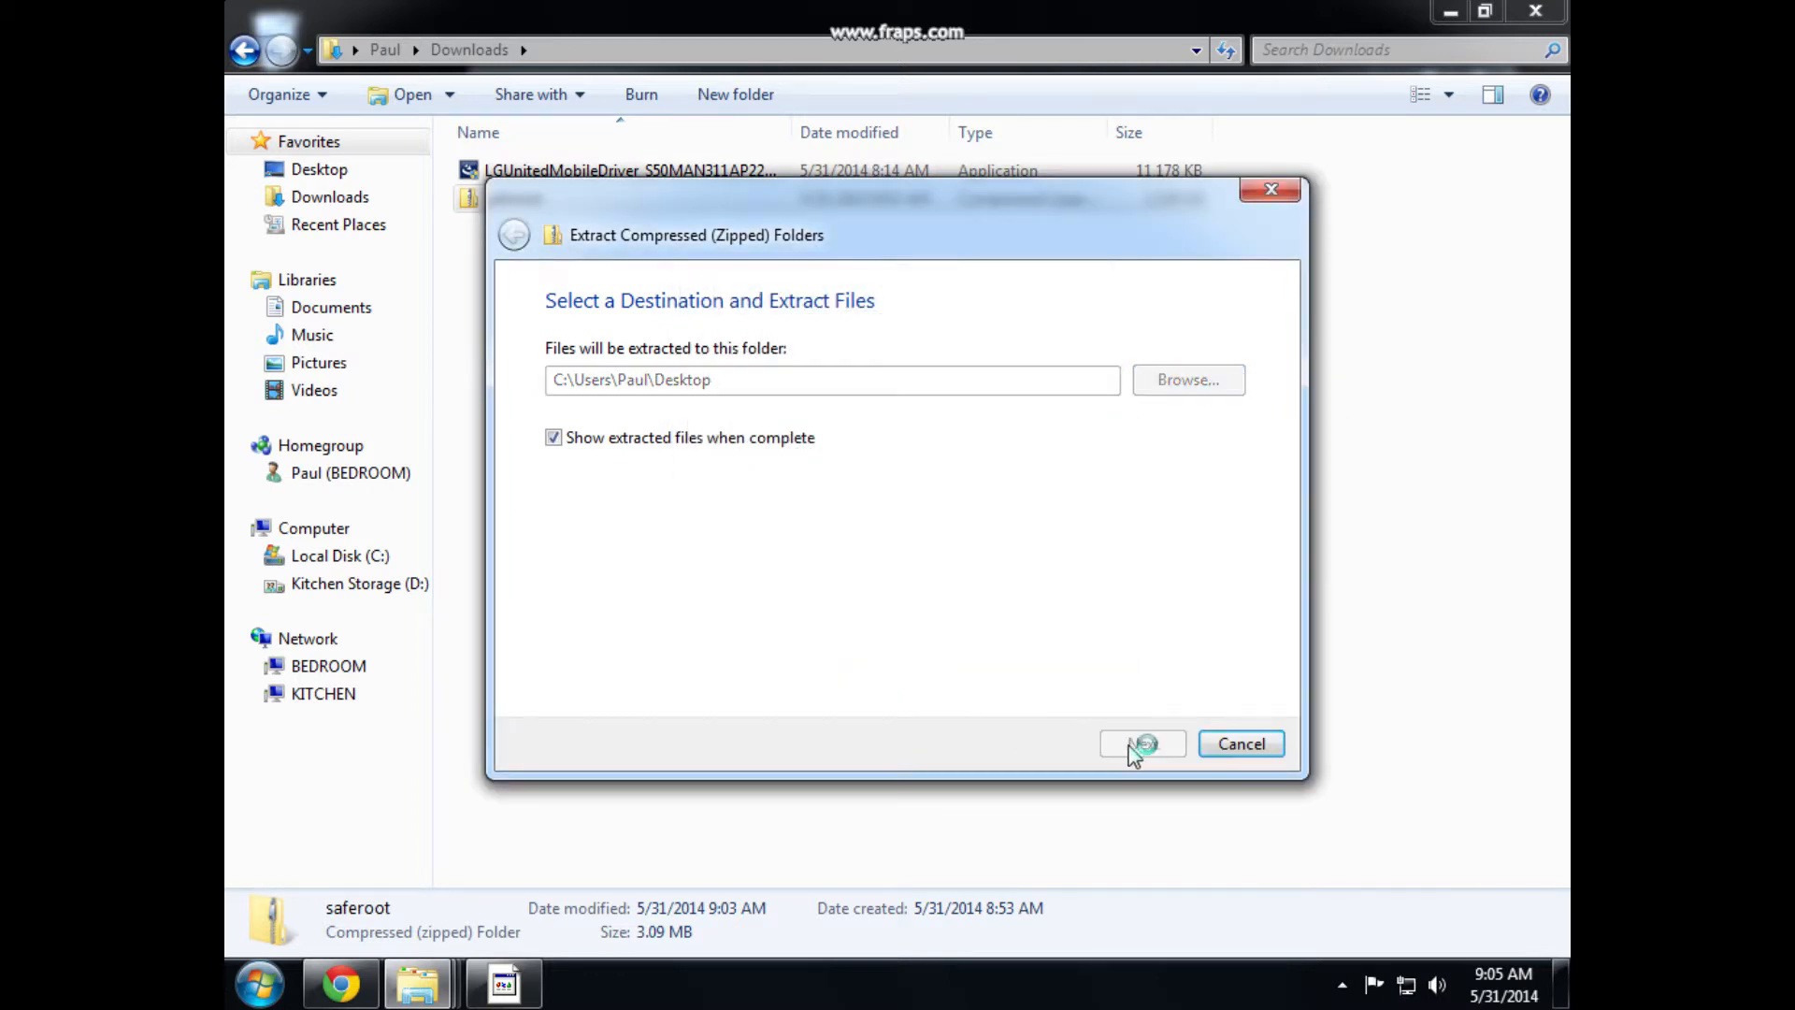
pyautogui.click(1141, 742)
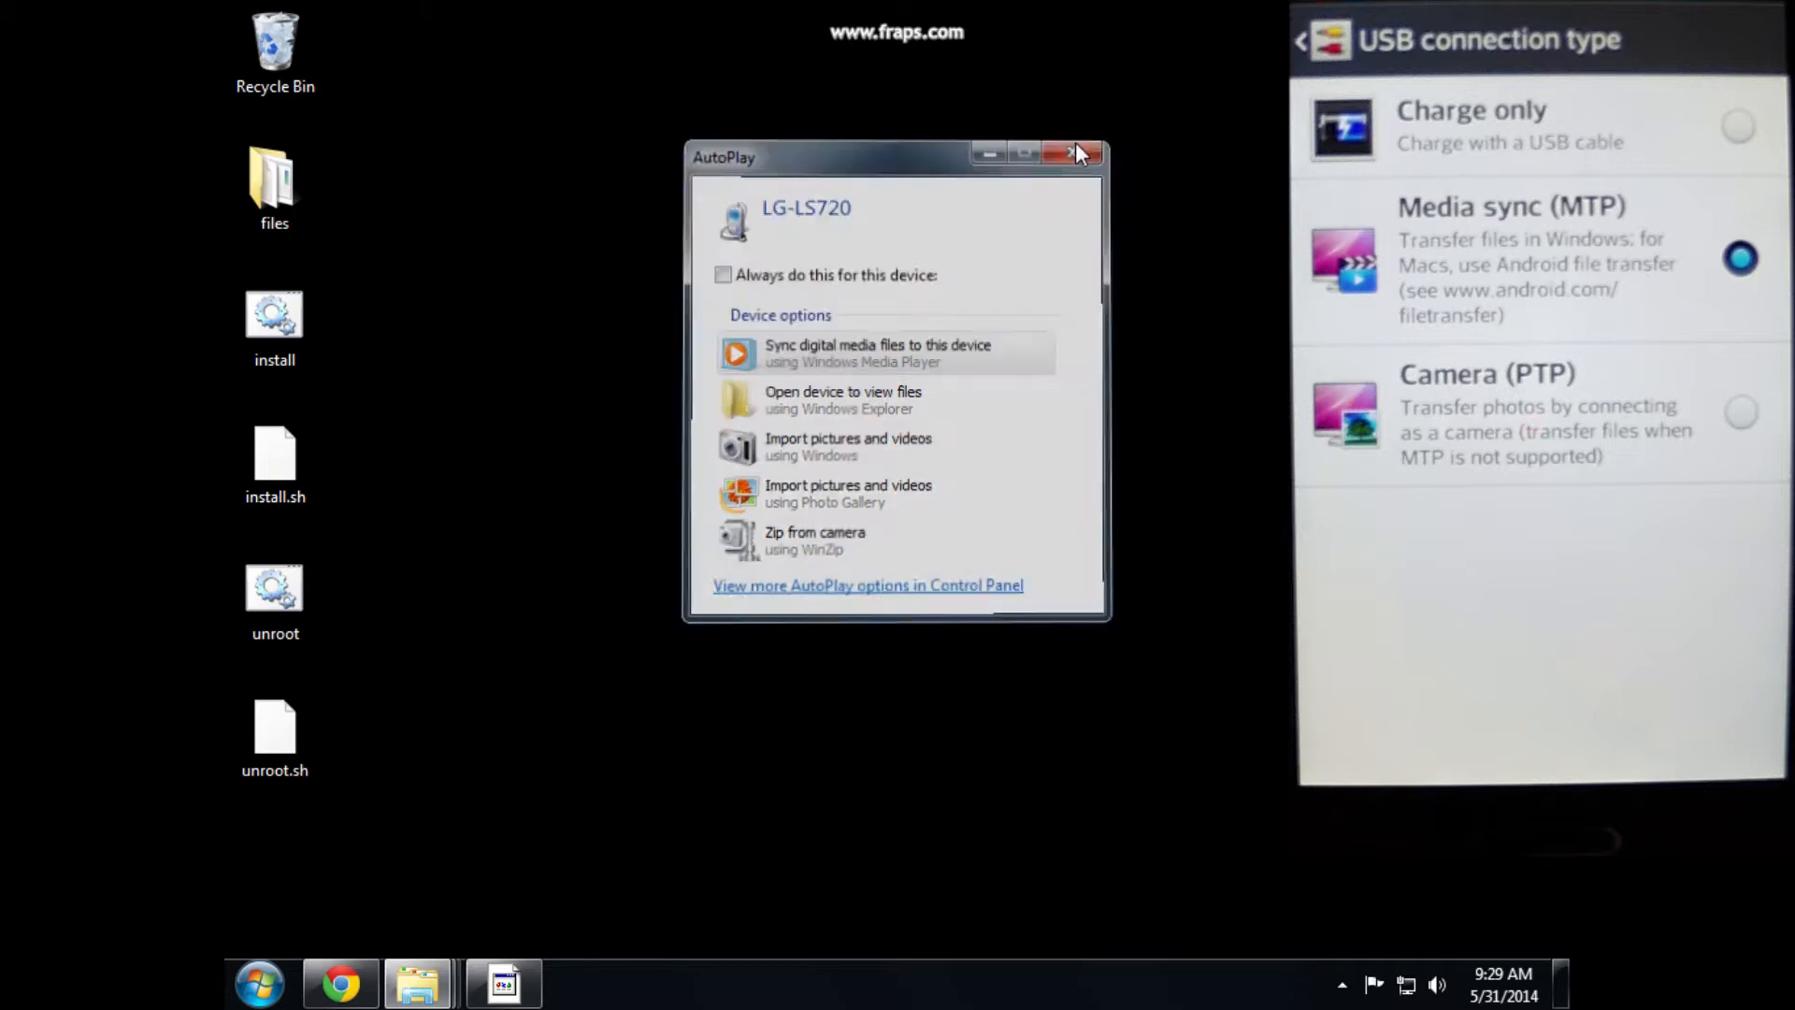
# Dismiss the LG-LS720 AutoPlay prompt and return the phone to its home screen
pyautogui.click(1077, 151)
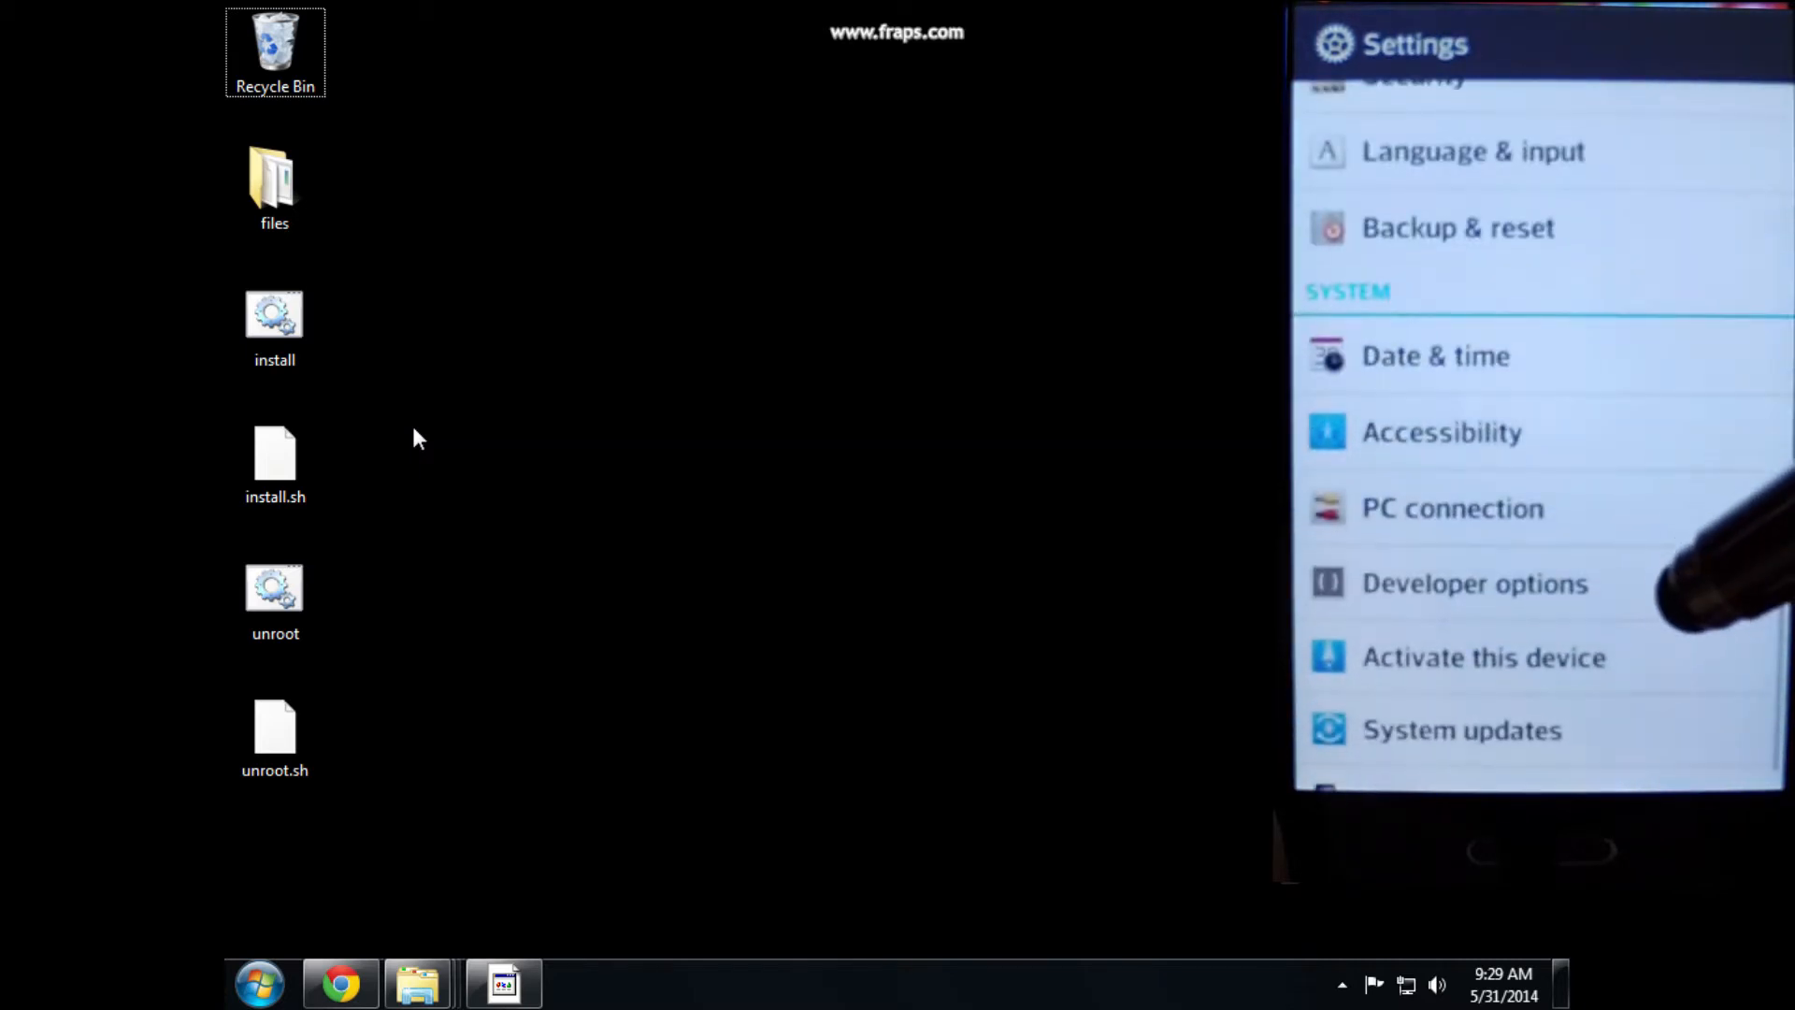
pyautogui.click(1475, 584)
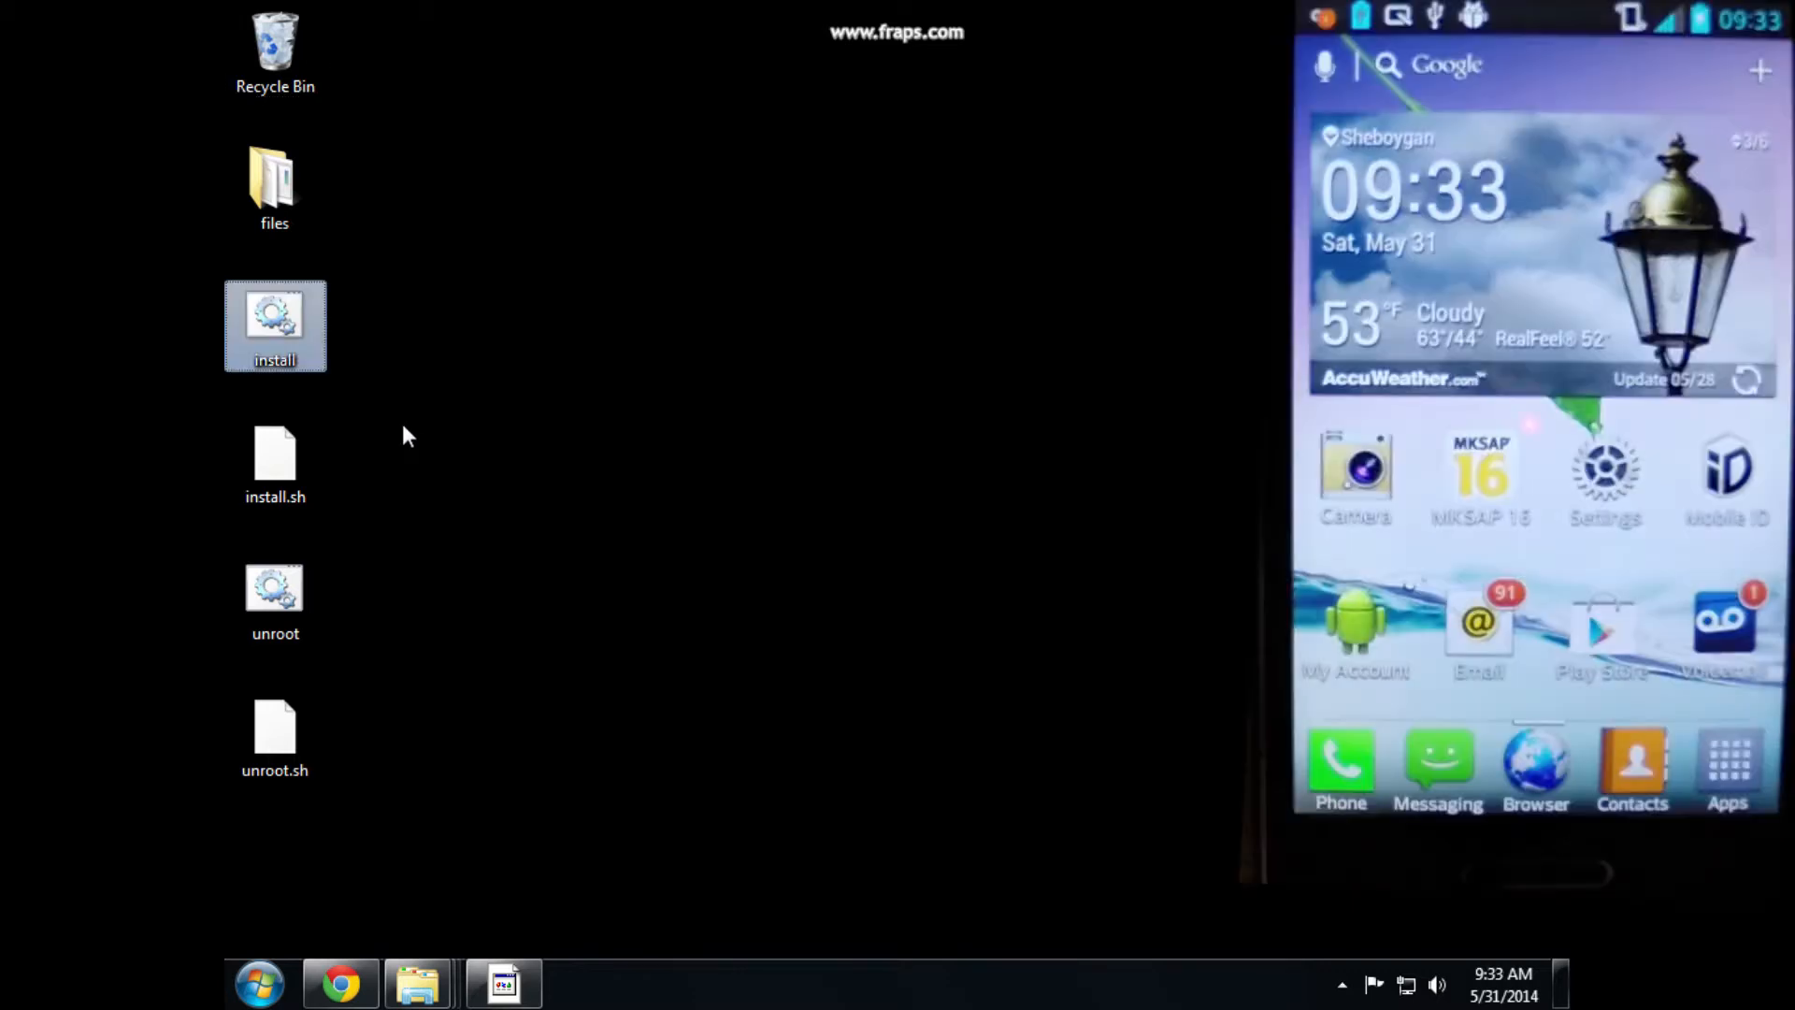
# Run the saferoot install script from the desktop, answering Y to install Busybox
pyautogui.doubleClick(274, 325)
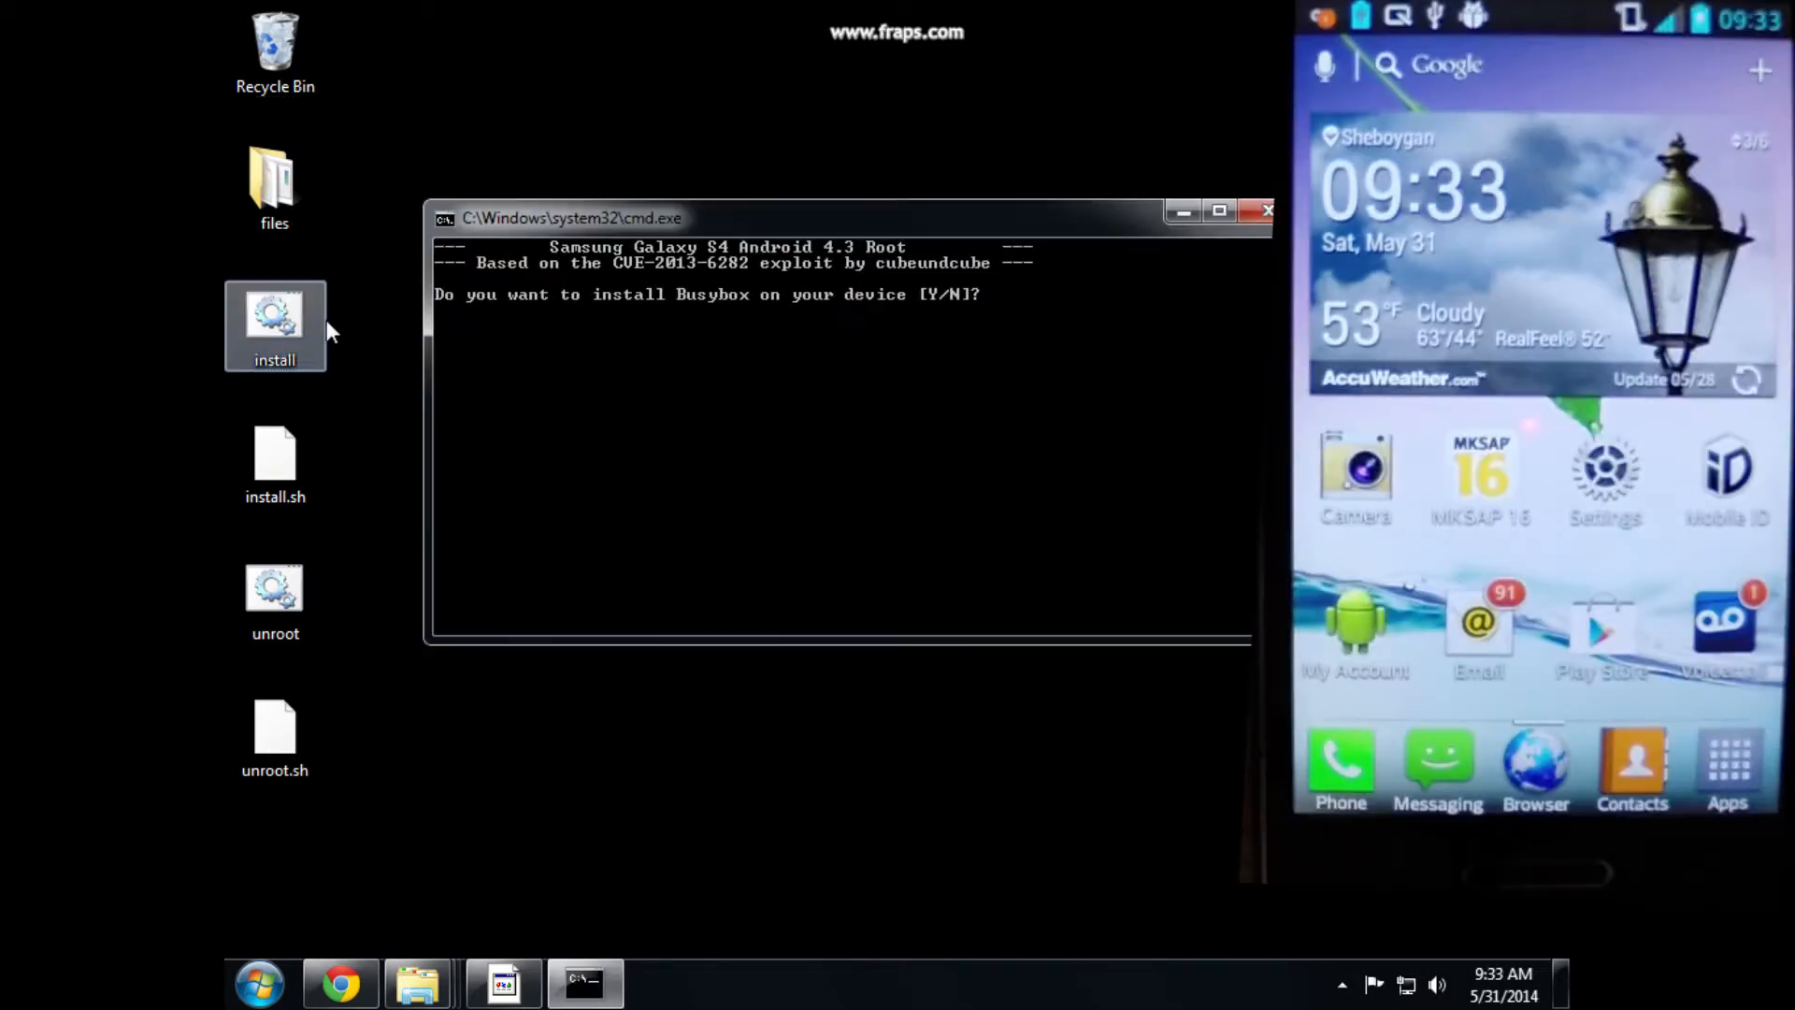
pyautogui.write('y')
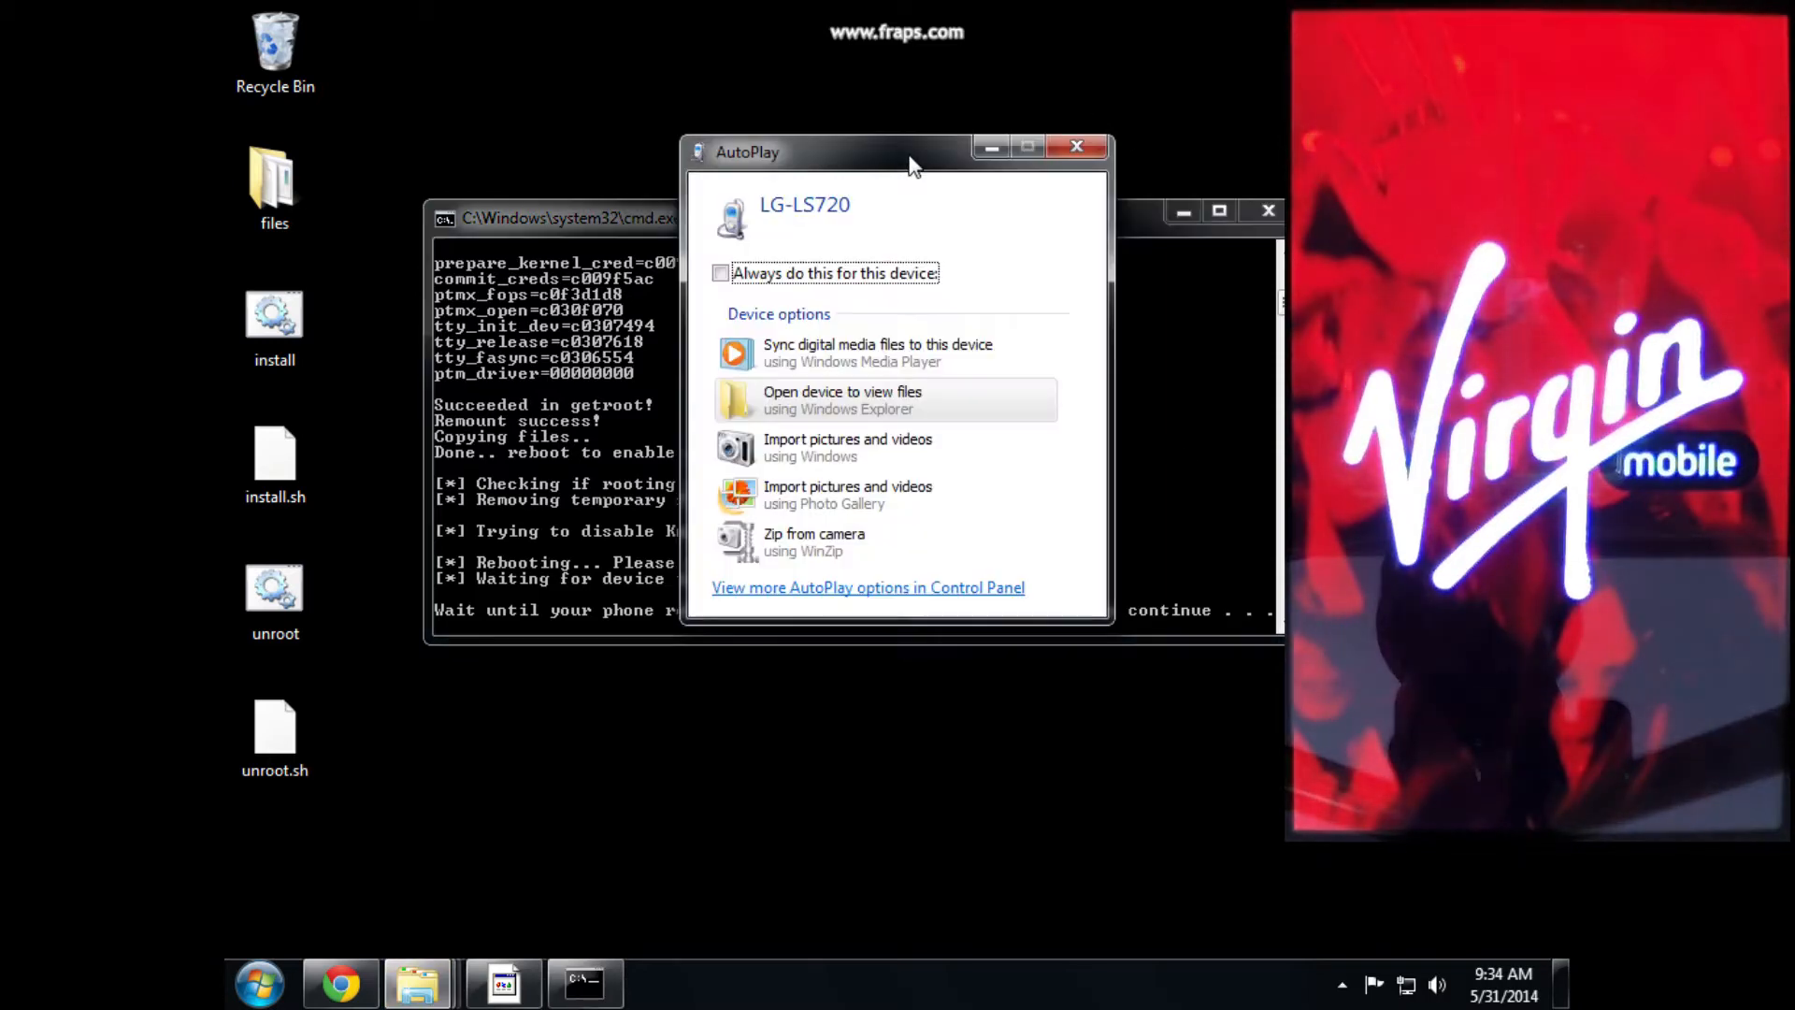
# Close the device AutoPlay popup so the root script can continue to SuperSU
pyautogui.click(1077, 145)
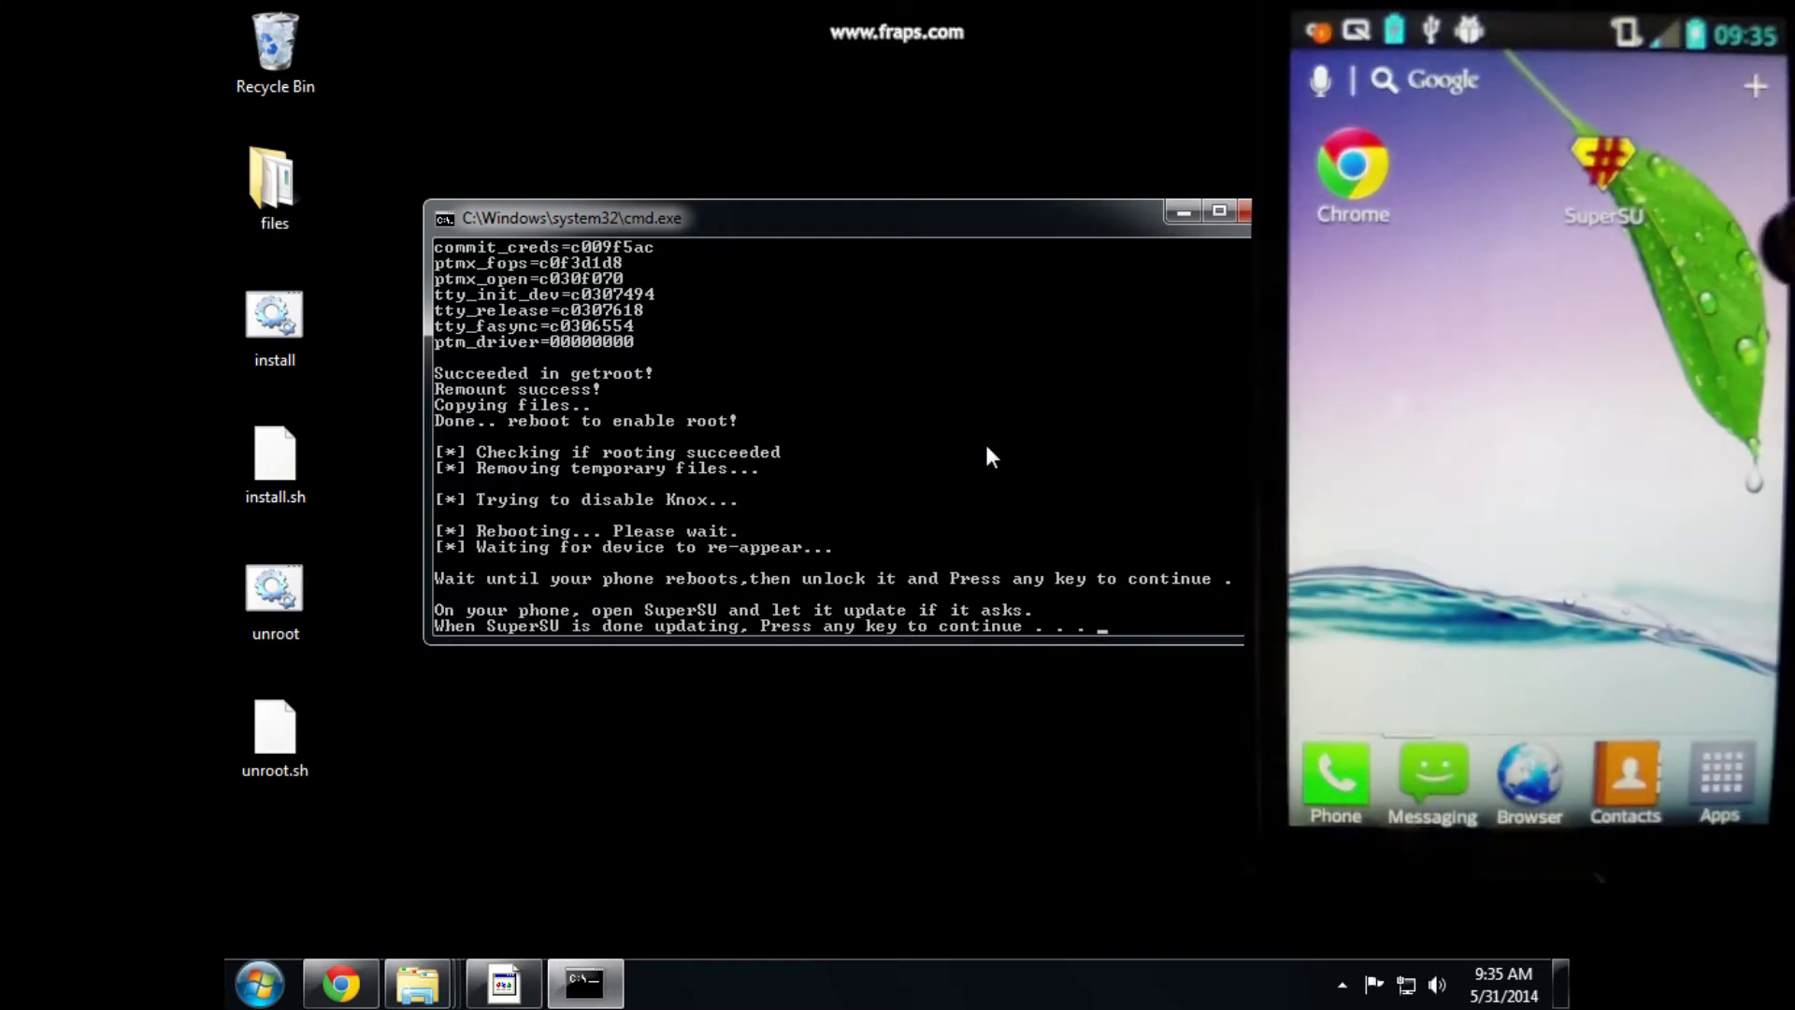
pyautogui.moveTo(845, 510)
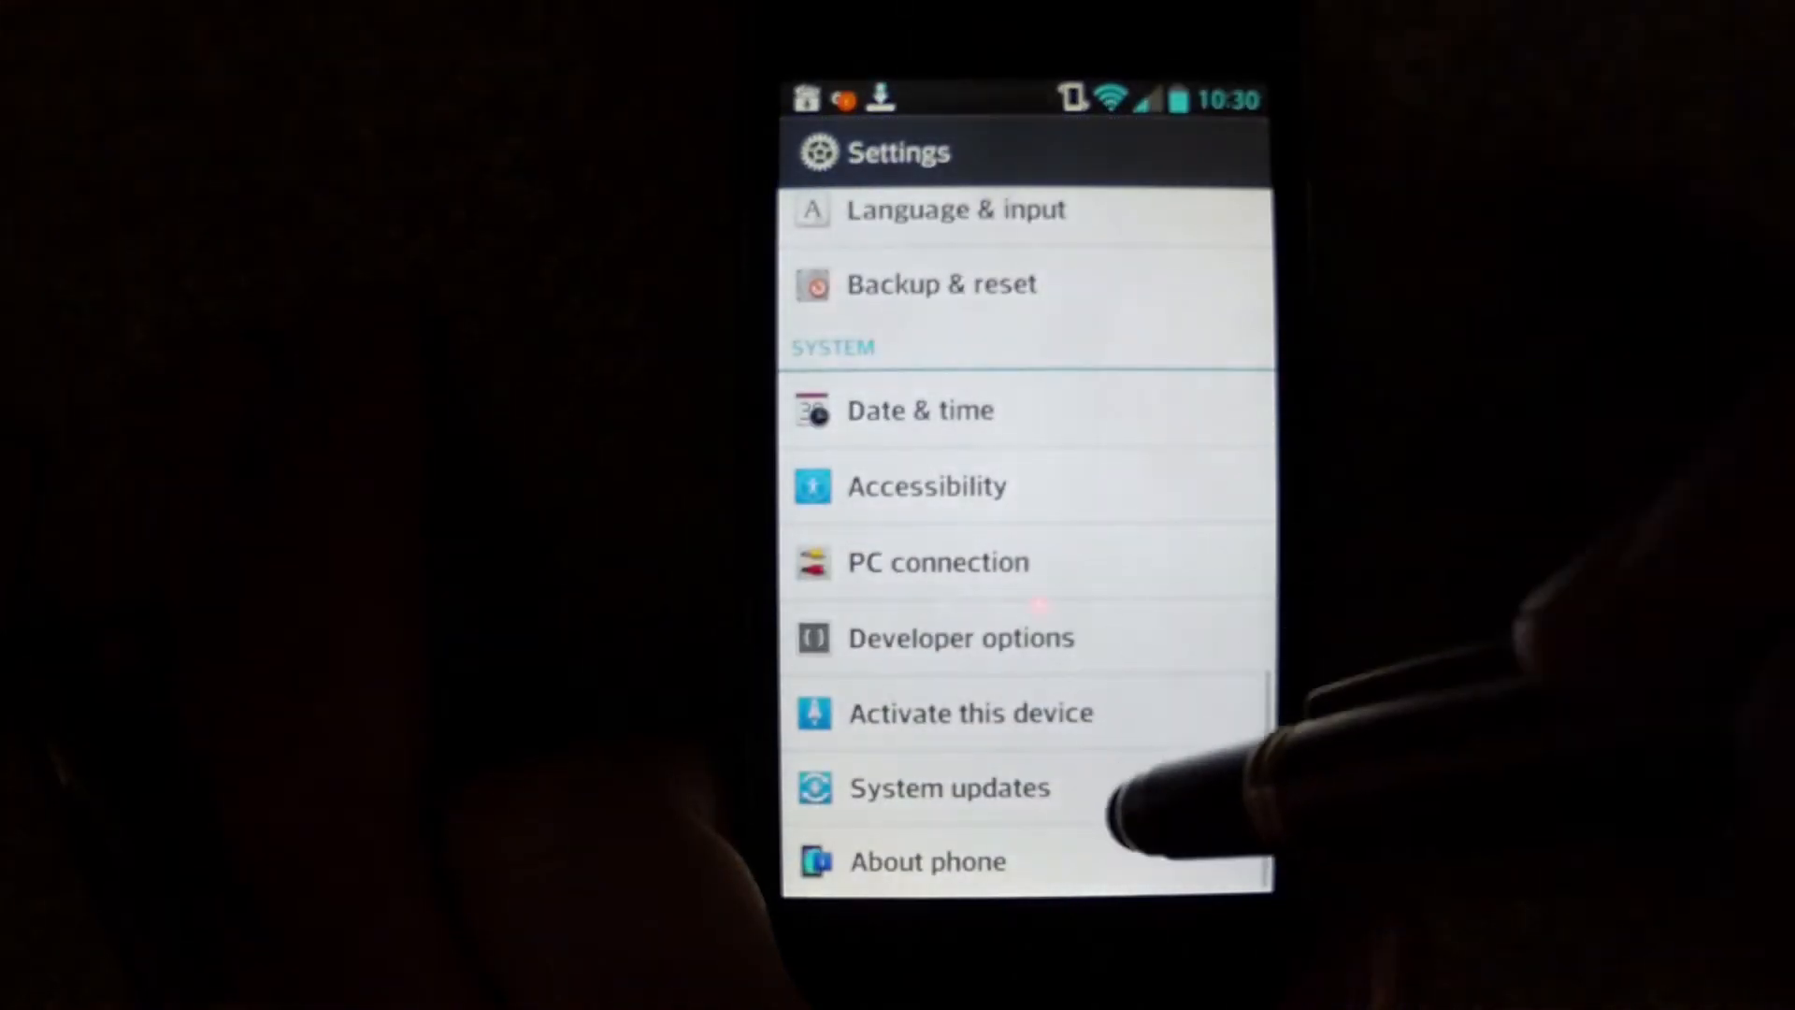
# Scroll up to the Device section of Settings and enter Storage
pyautogui.scroll(3)
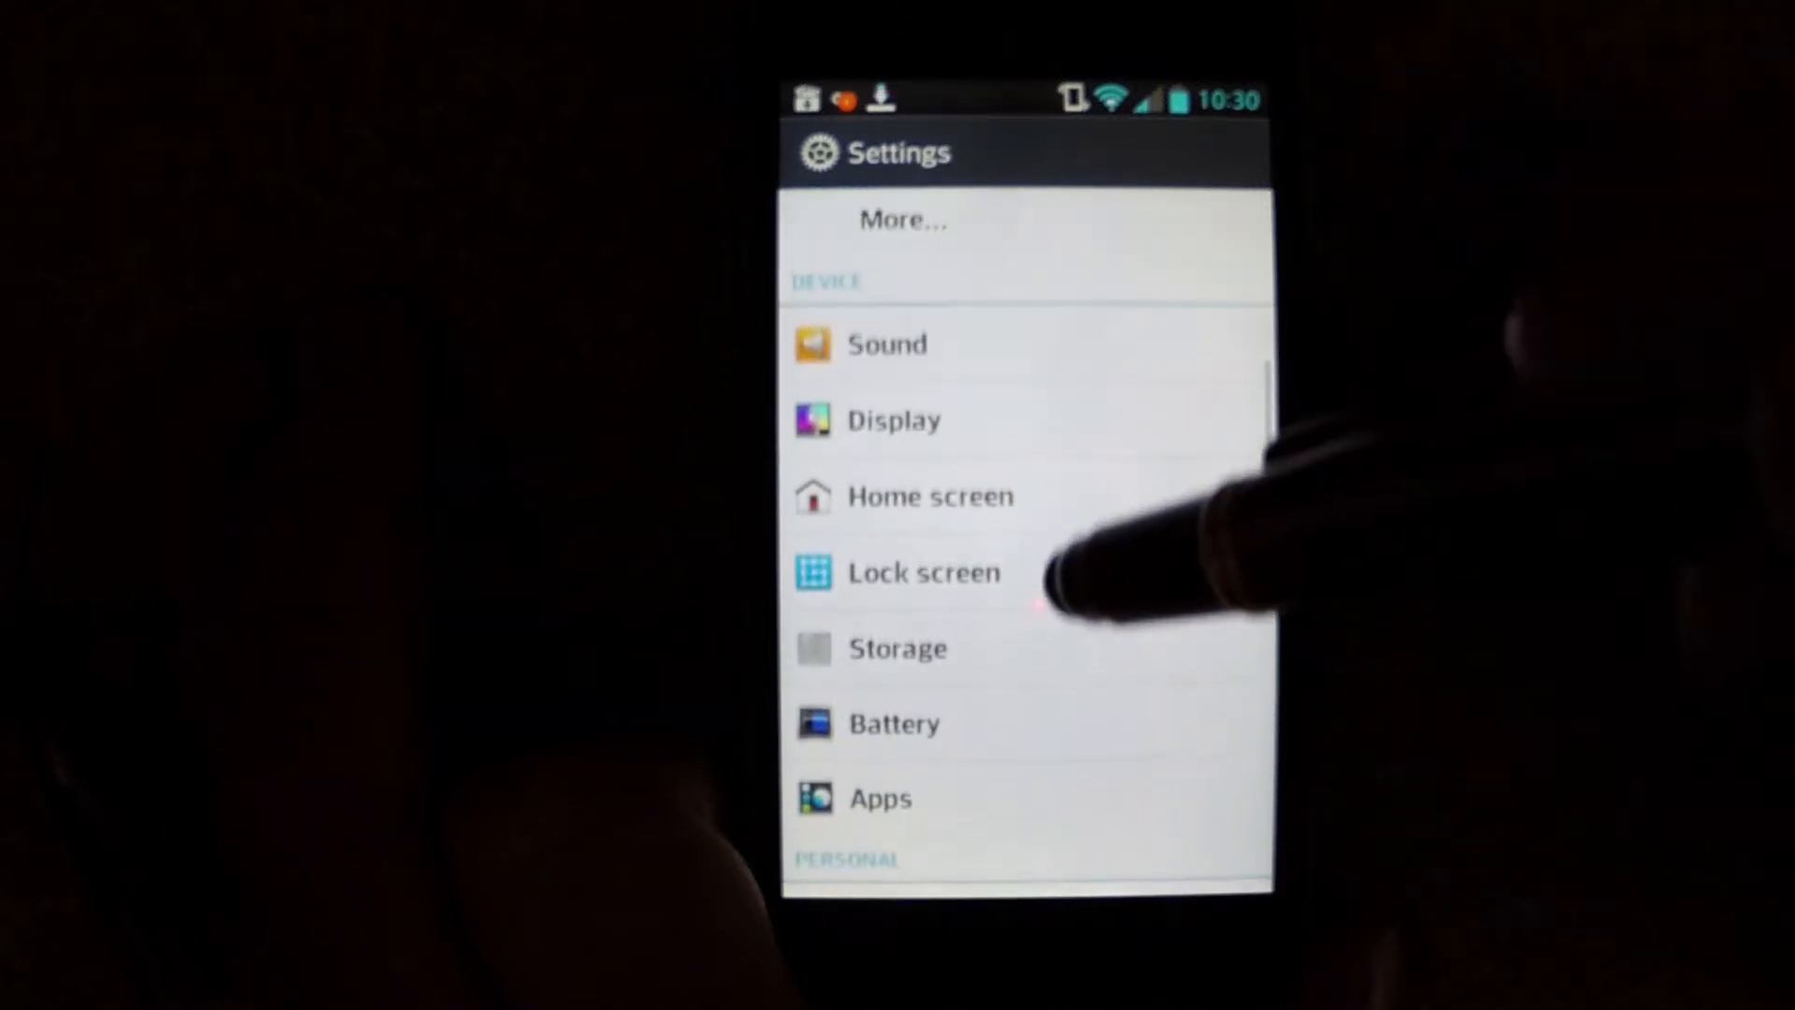
pyautogui.click(899, 649)
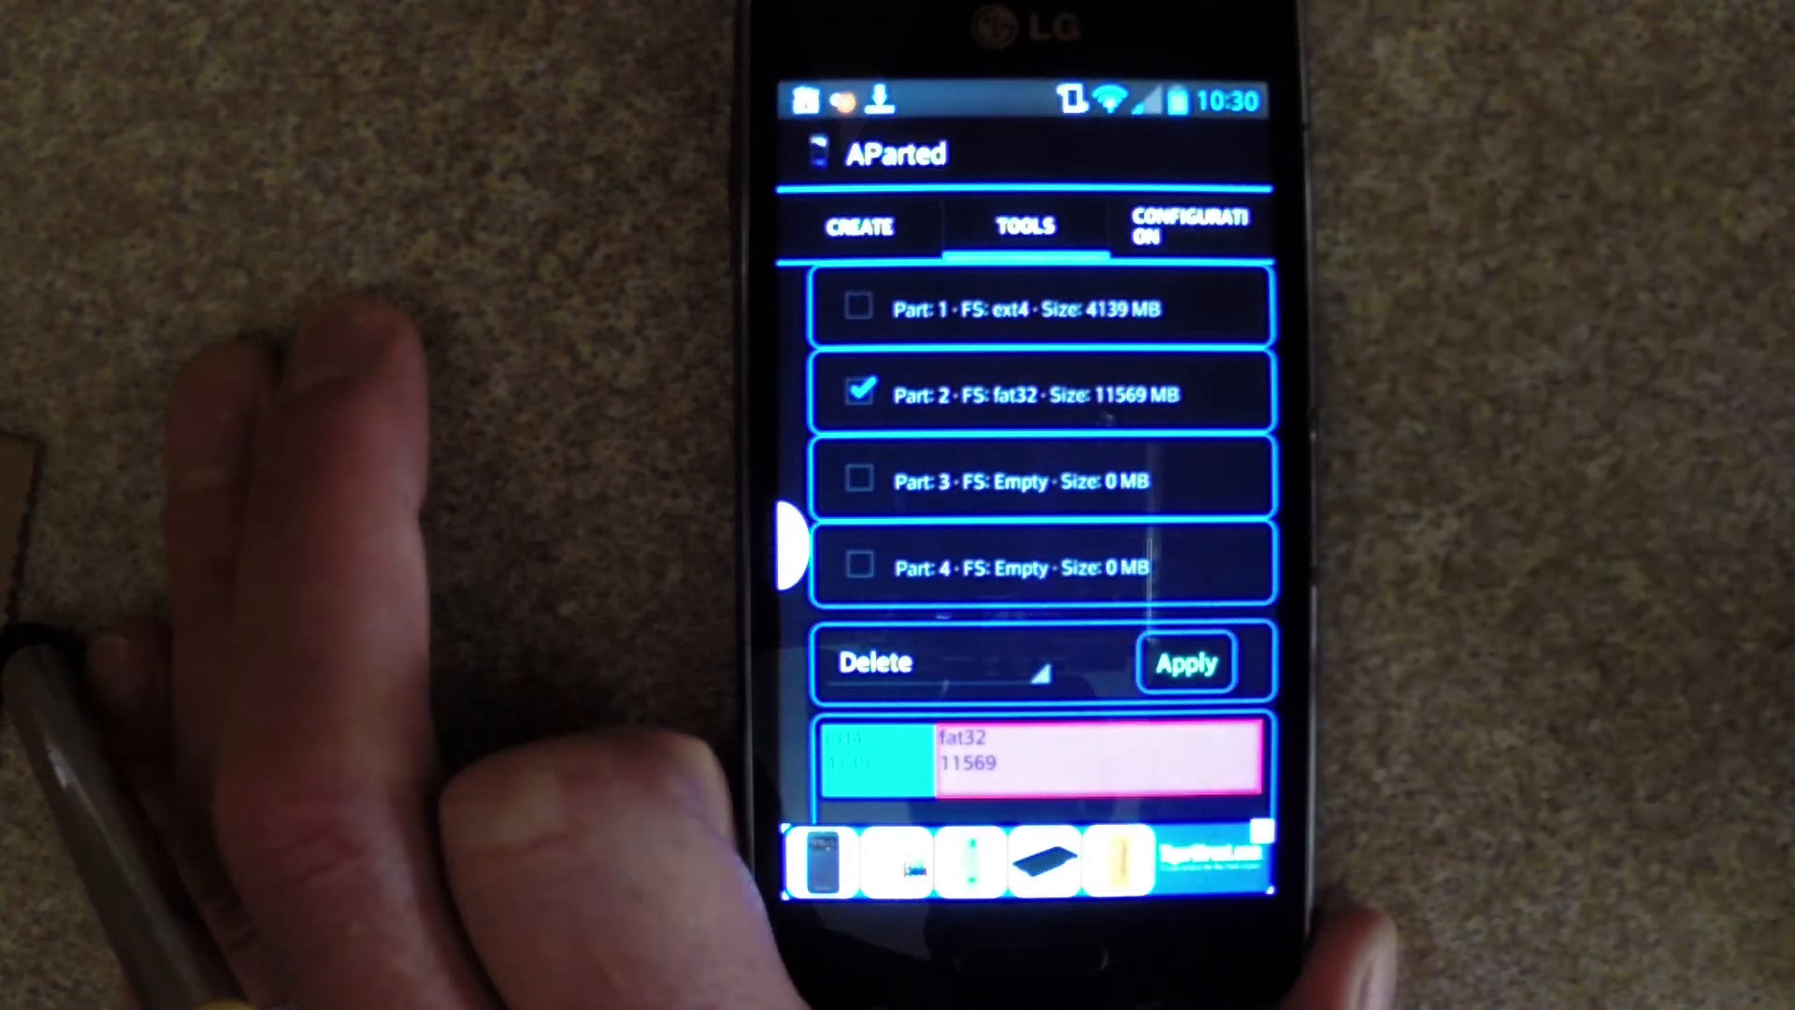
# Delete the SD card's fat32 and ext4 partitions, confirming the Delete Filesystem prompt
pyautogui.click(1186, 662)
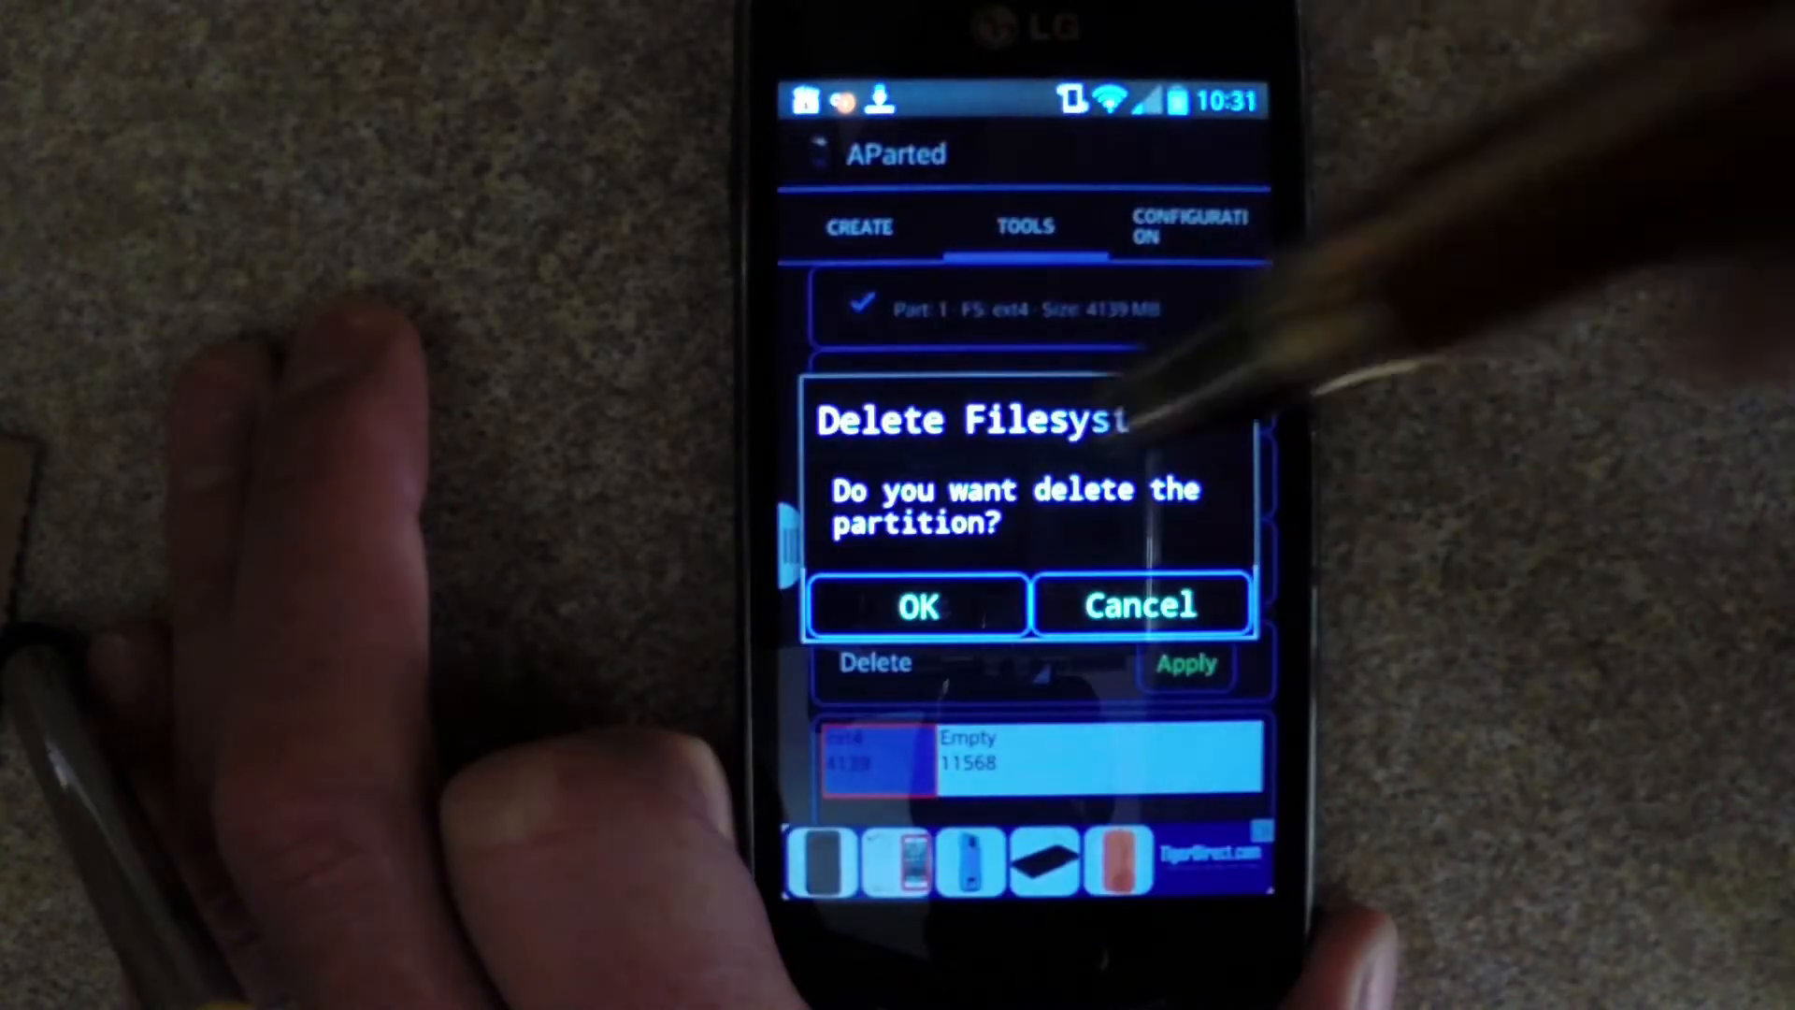
pyautogui.click(917, 604)
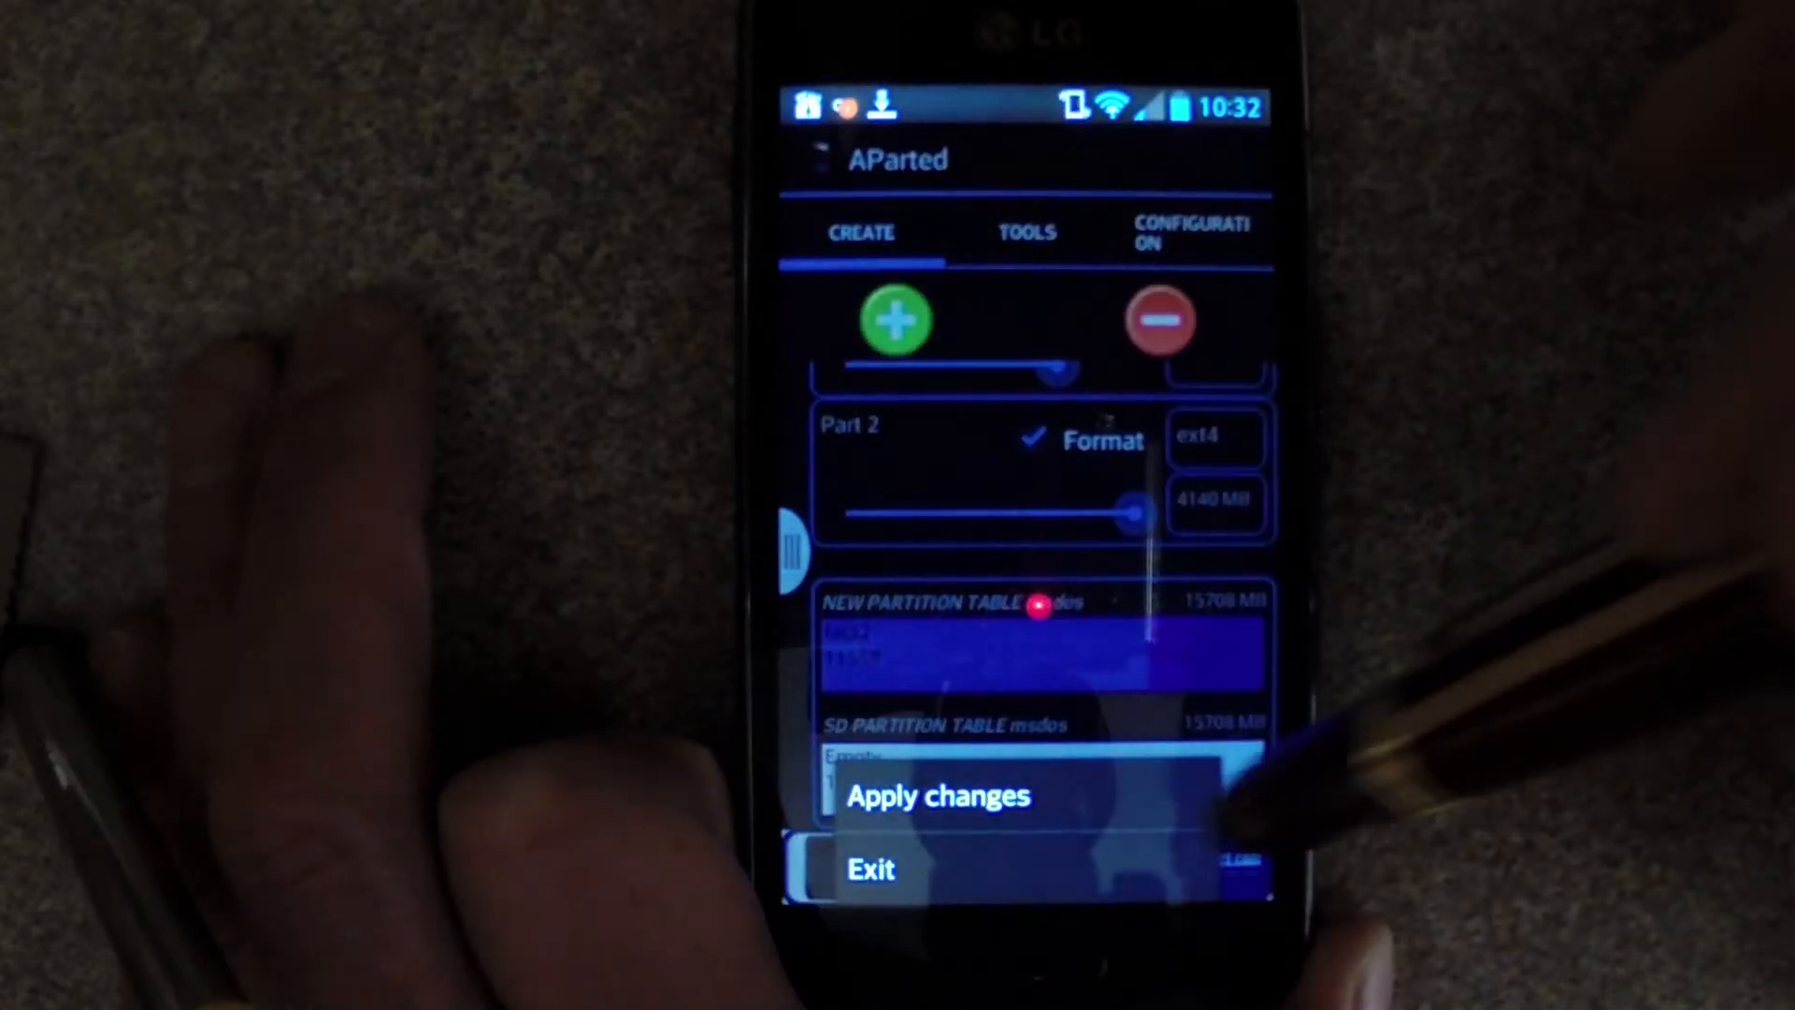
# Apply the new partition table with a 4140 MB ext4 second partition to the SD card
pyautogui.click(937, 796)
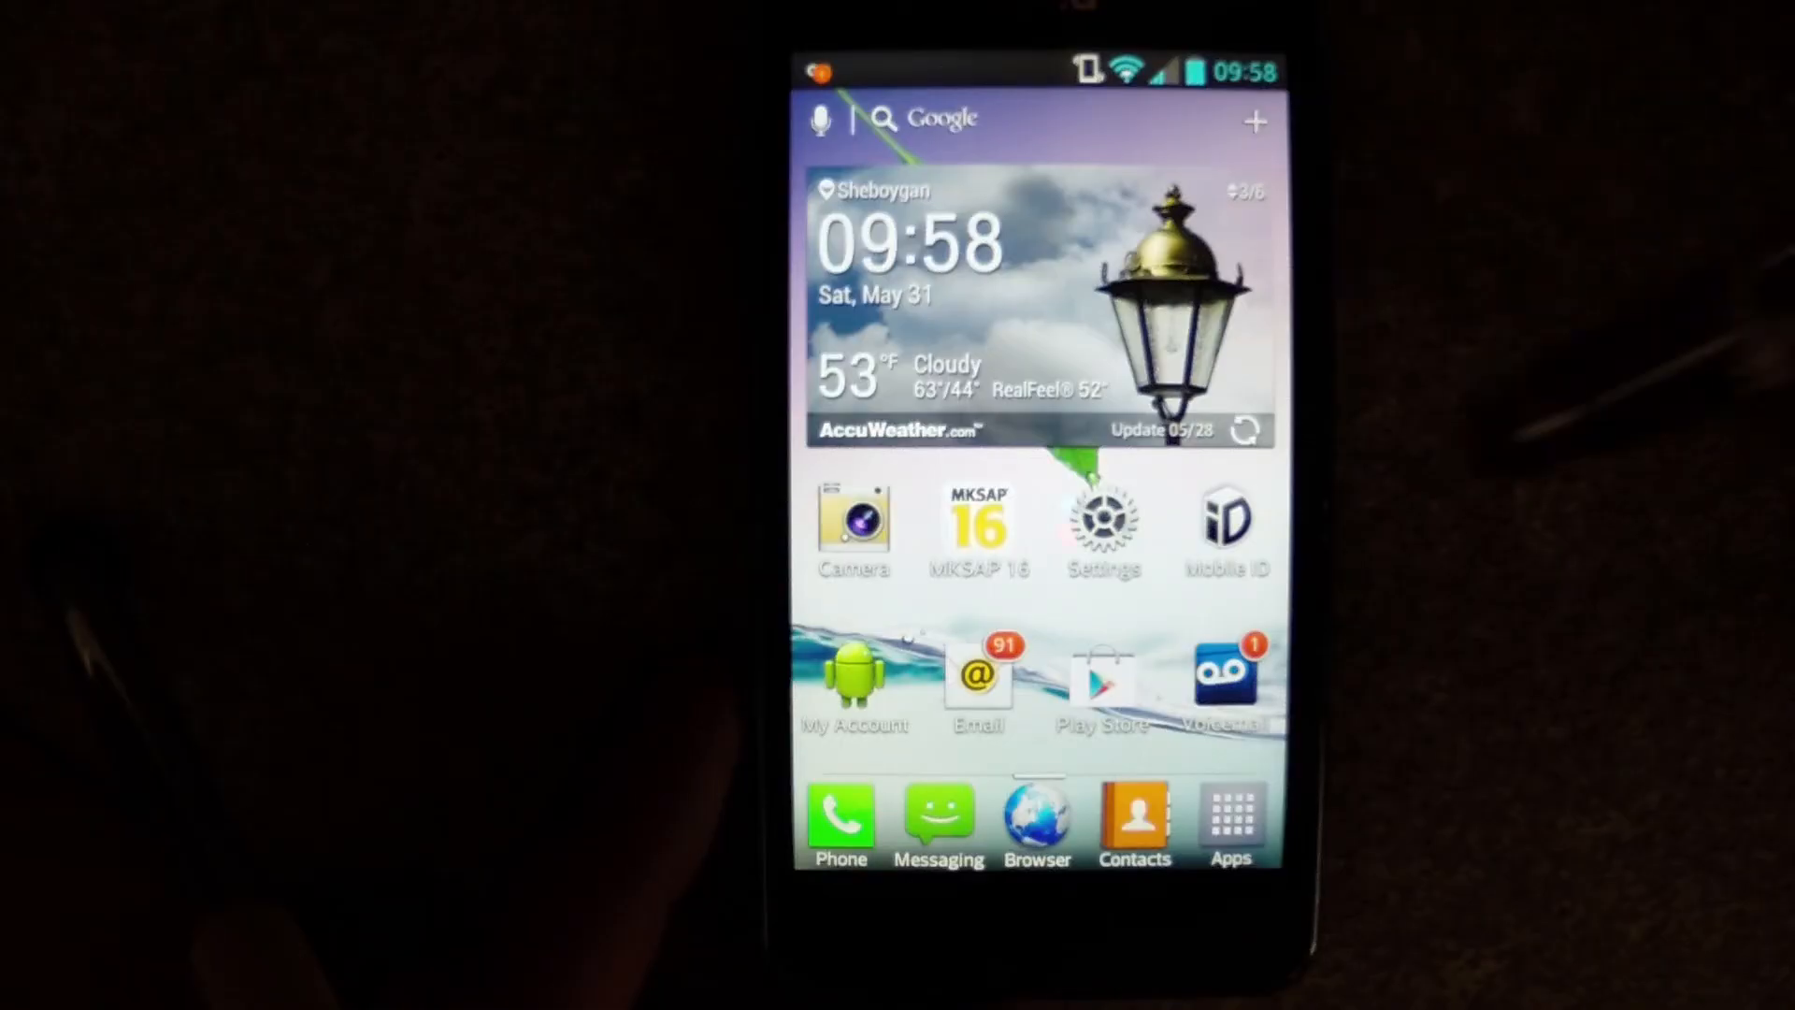
# Install Link2SD from the Play Store and accept its permissions
pyautogui.click(1099, 675)
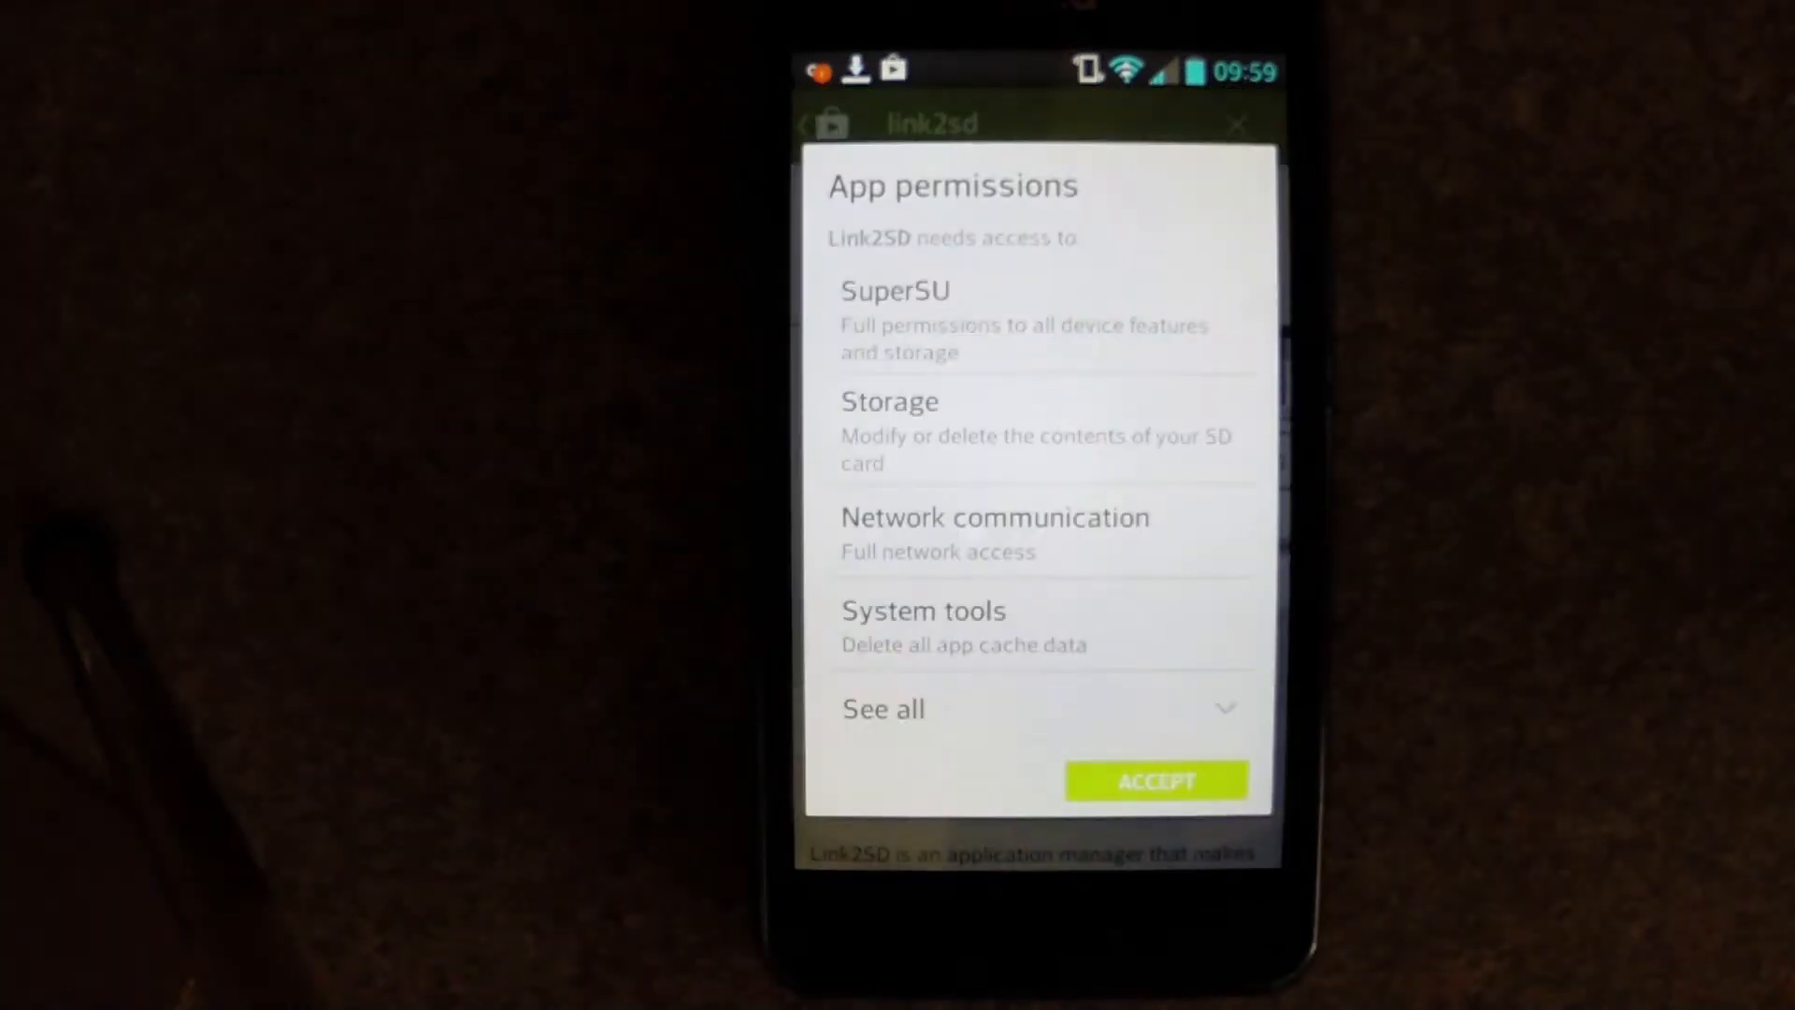
pyautogui.click(1155, 782)
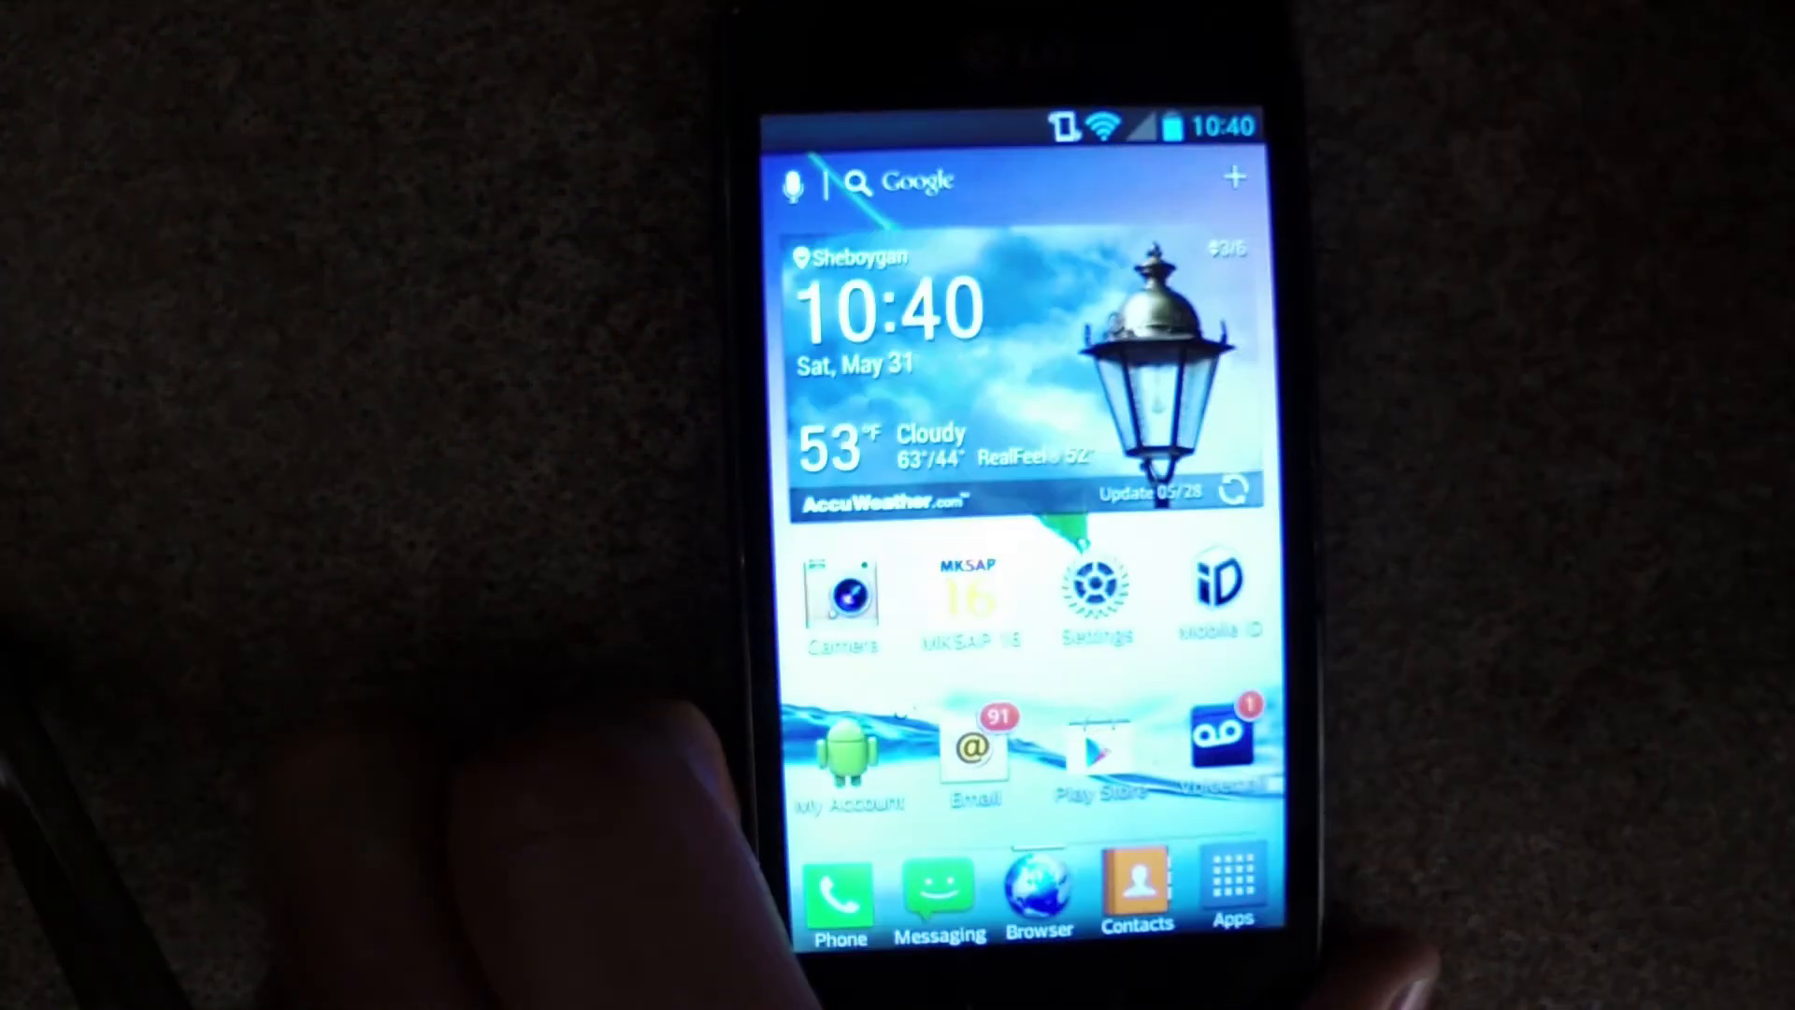
# Create Chrome's link in Link2SD, moving app, dalvik-cache and library files to the SD card
pyautogui.hscroll(-3)
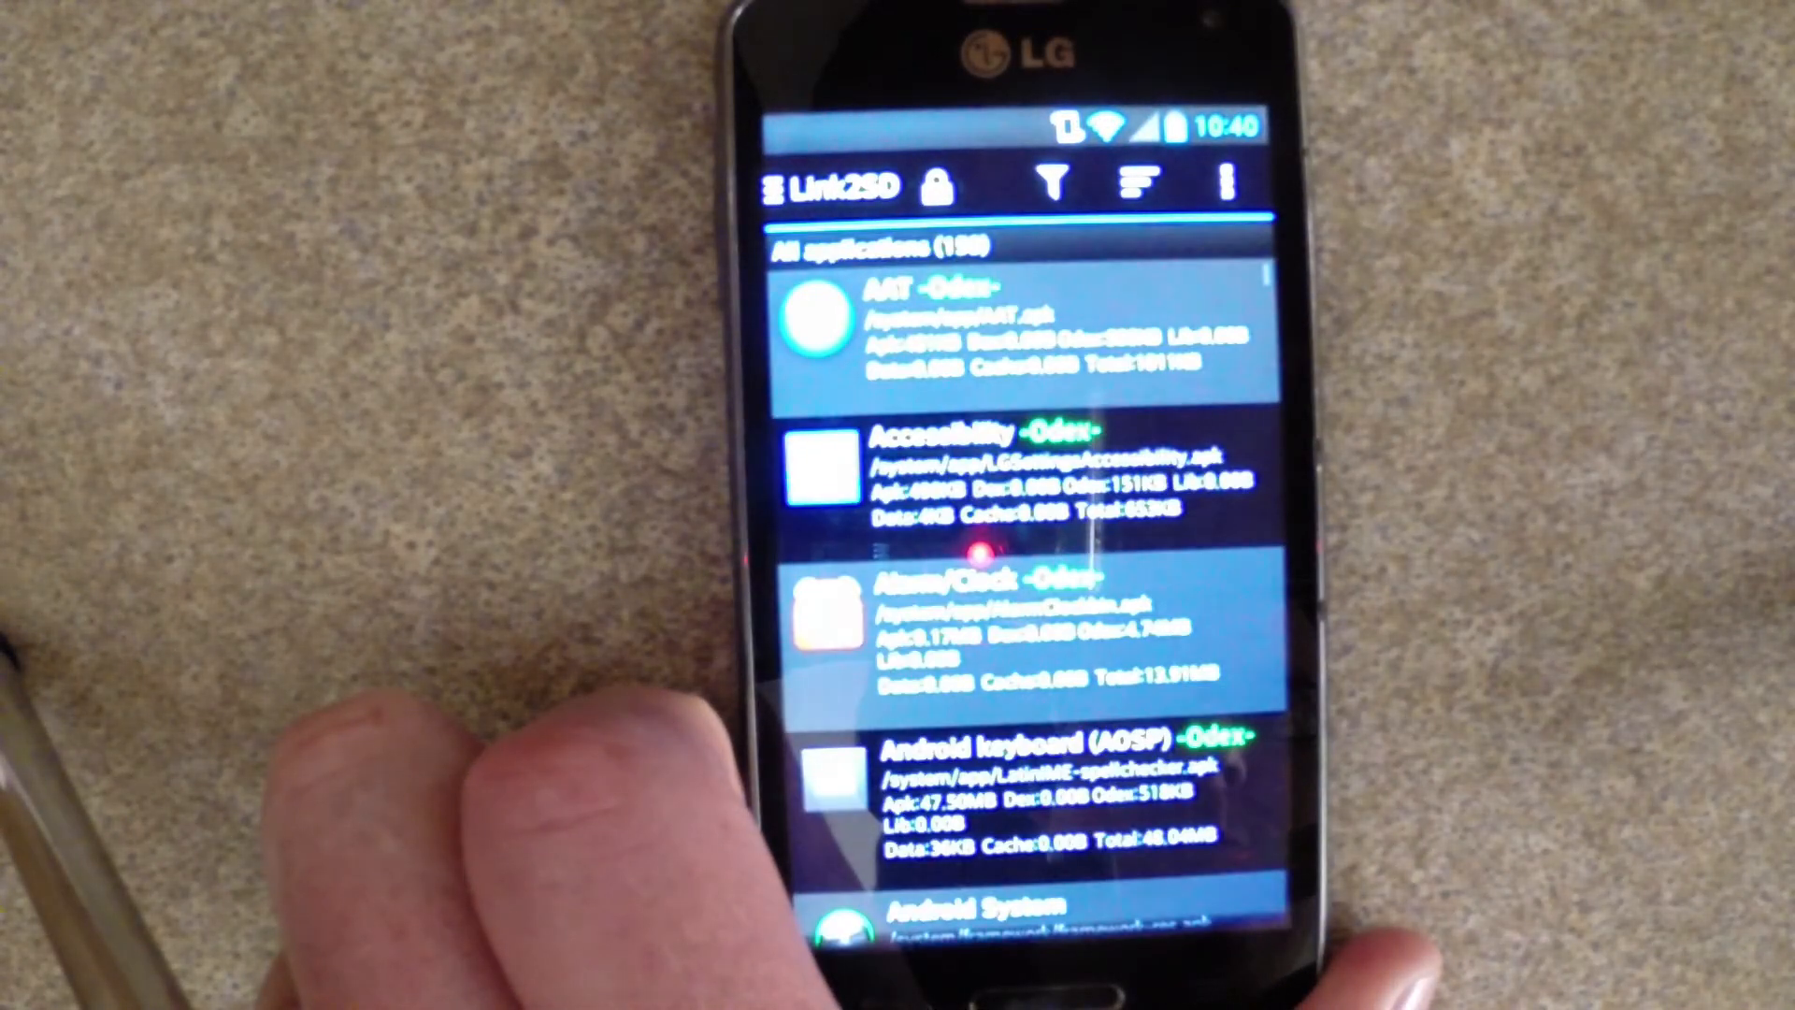
pyautogui.scroll(-3)
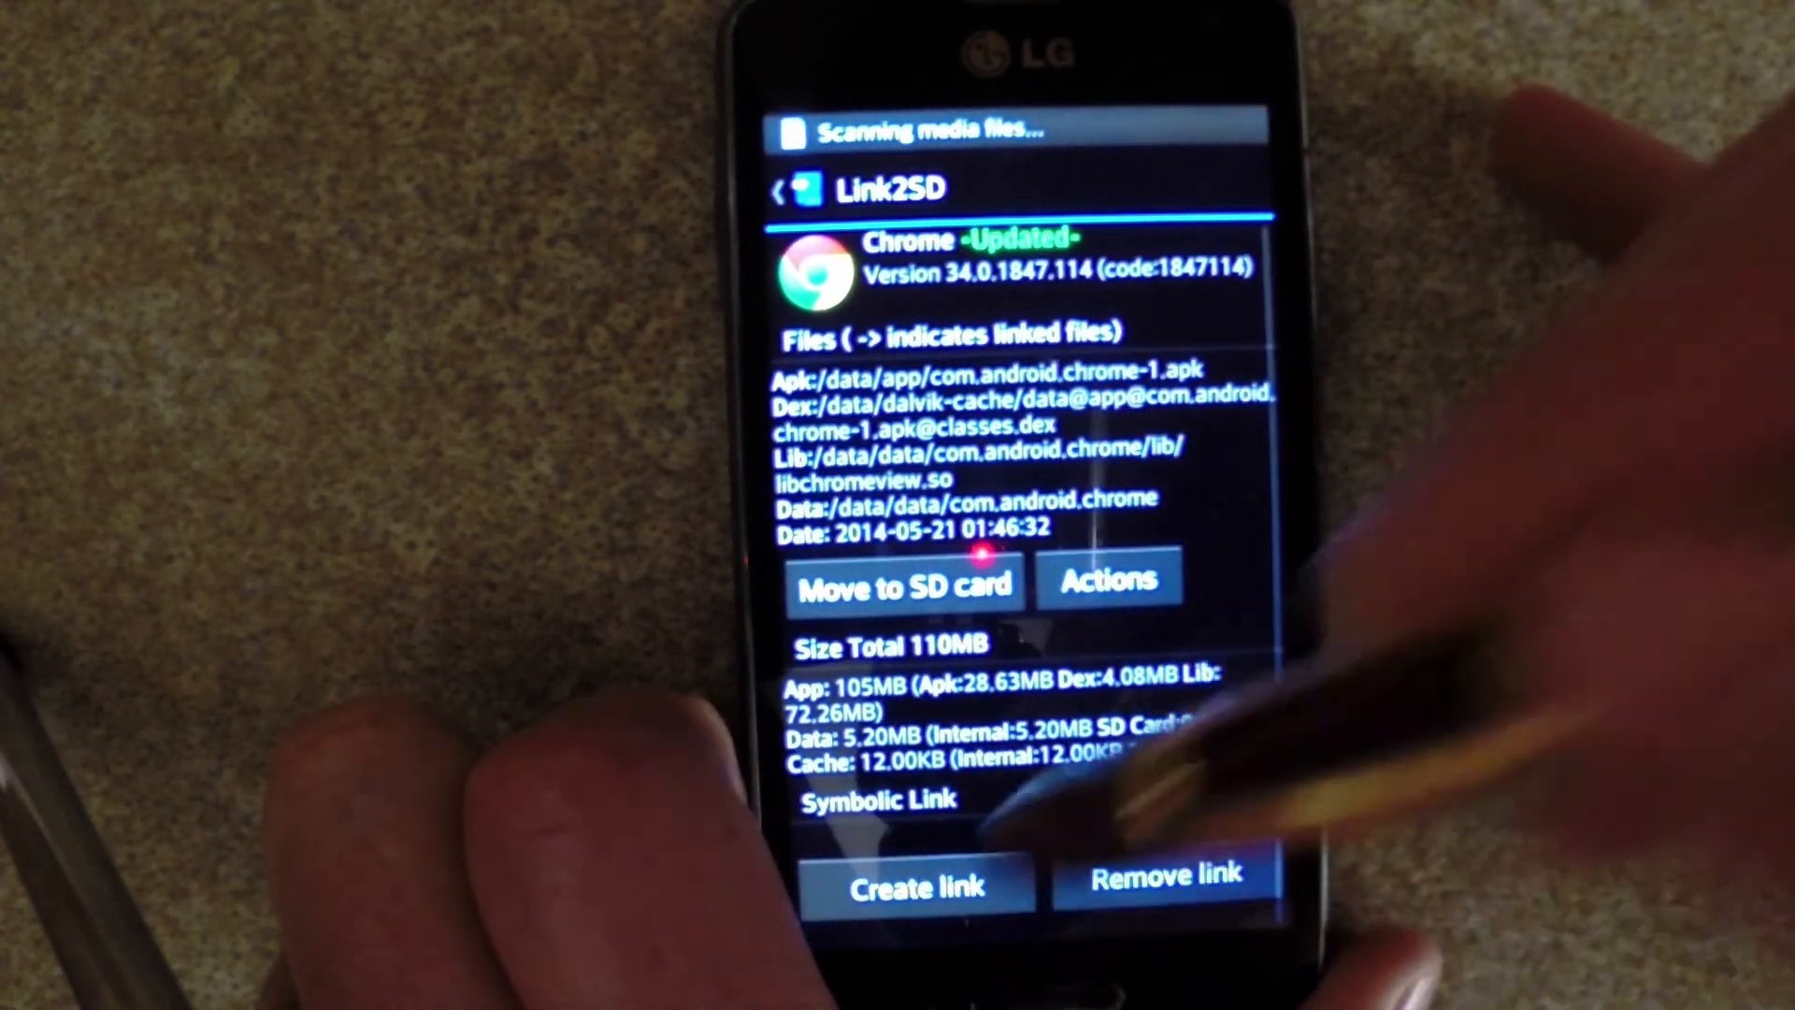
pyautogui.click(916, 886)
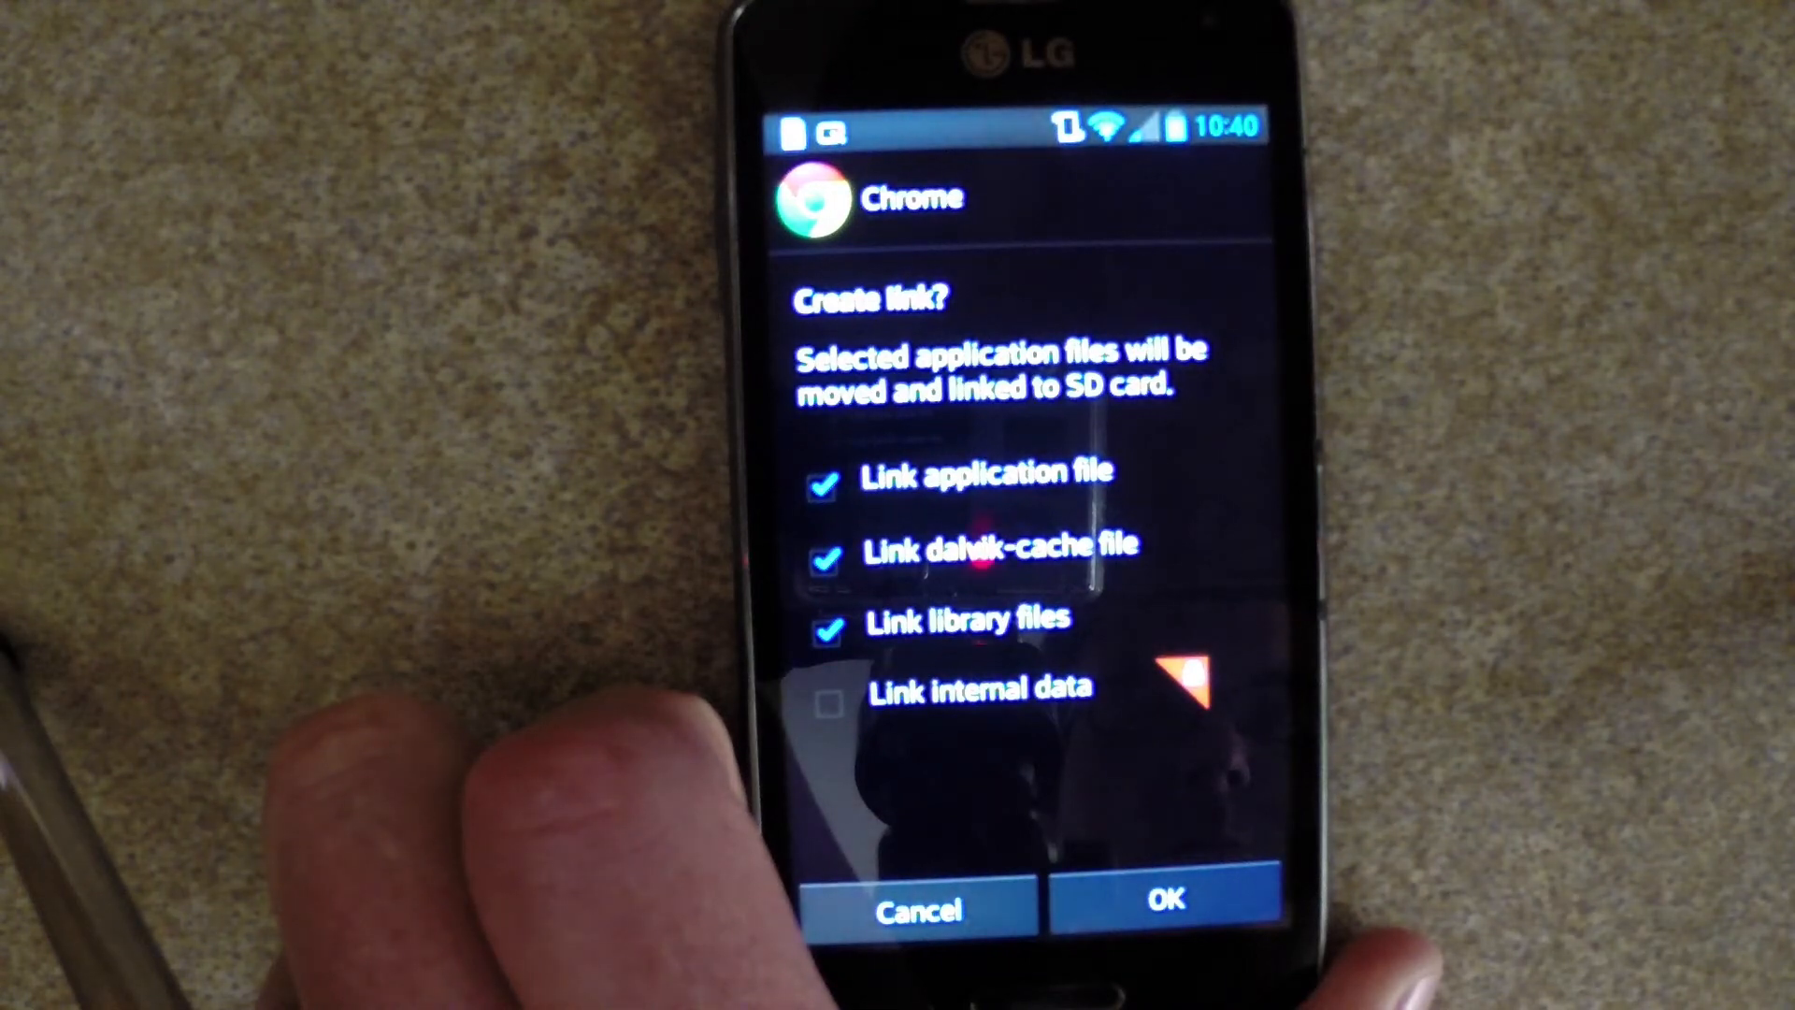